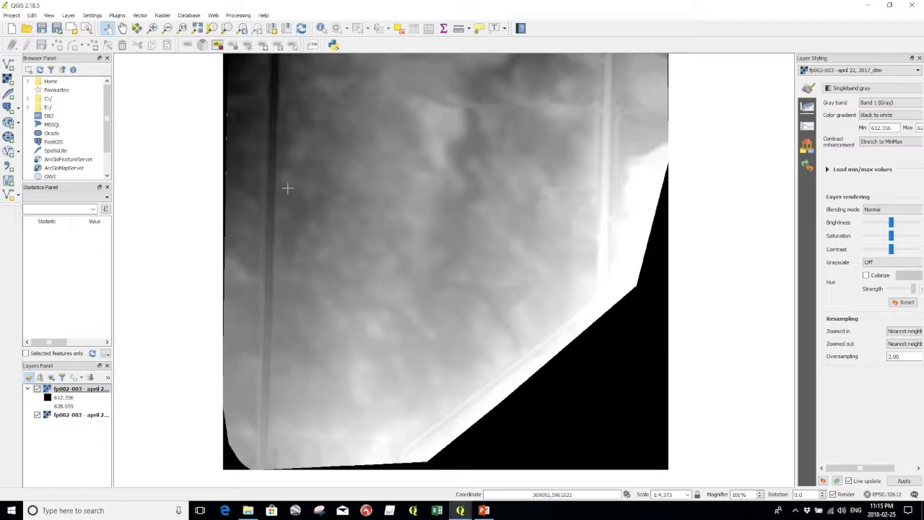
pyautogui.moveTo(592, 183)
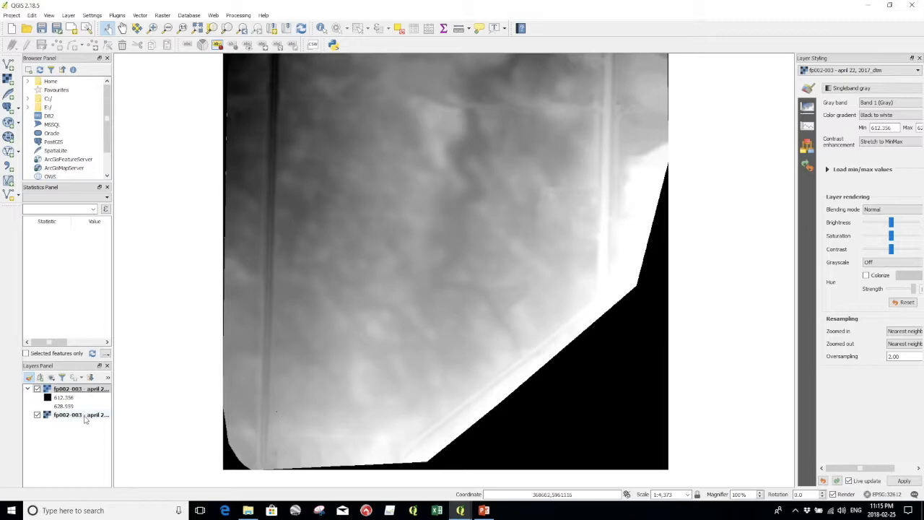
# - Show the transparent mosaic layer's single-band gray settings in the Layer Styling panel
pyautogui.click(79, 414)
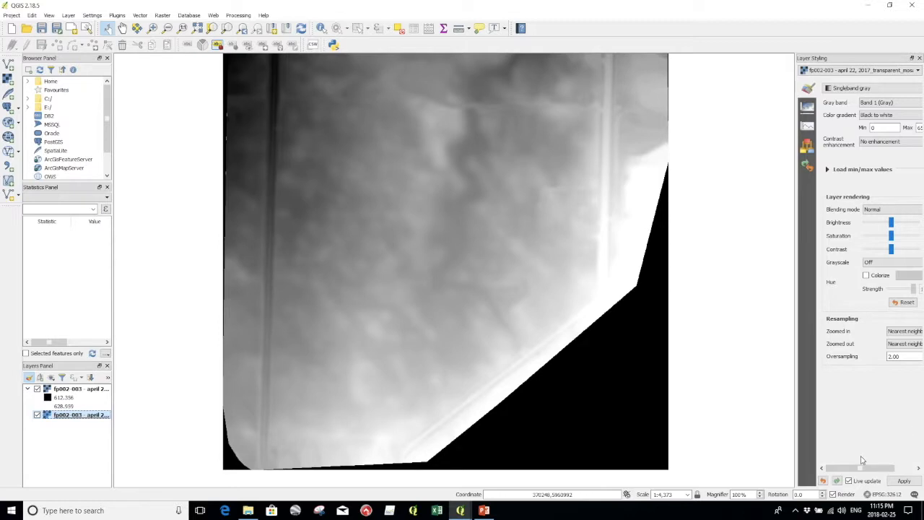
pyautogui.moveTo(494, 223)
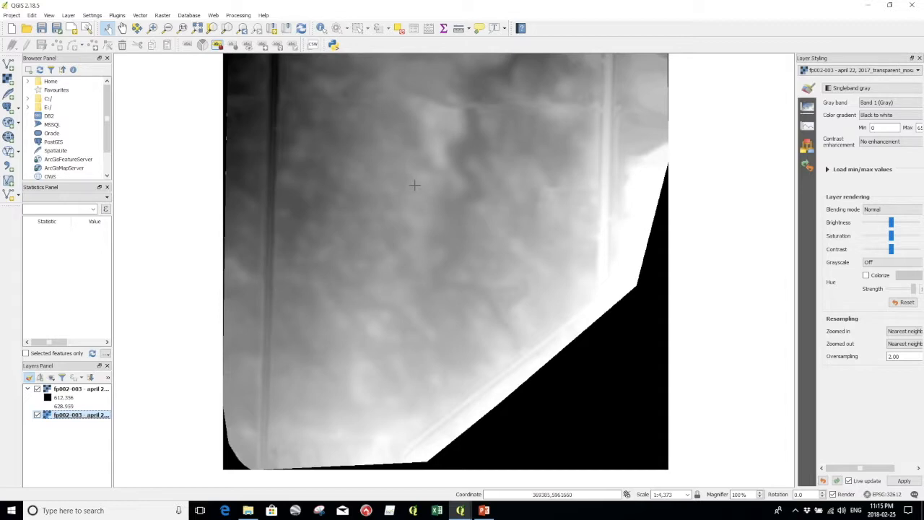
pyautogui.moveTo(334, 165)
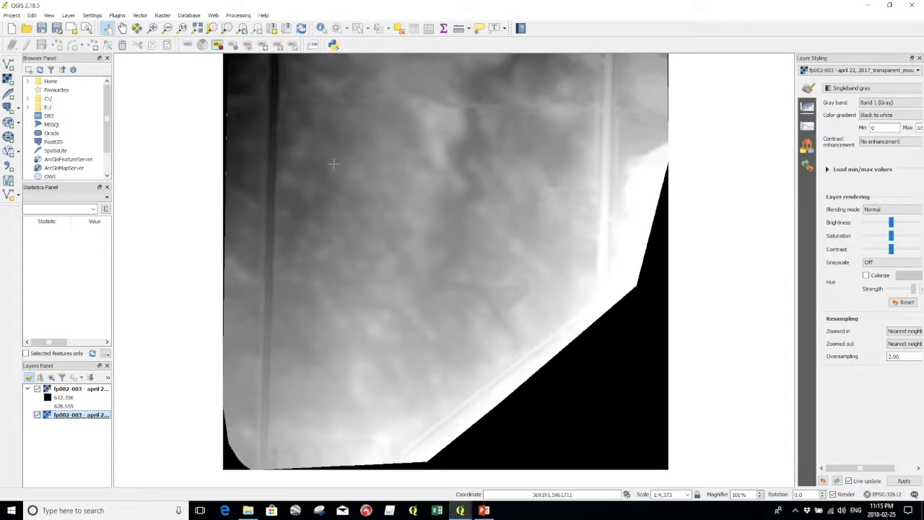
pyautogui.moveTo(165, 127)
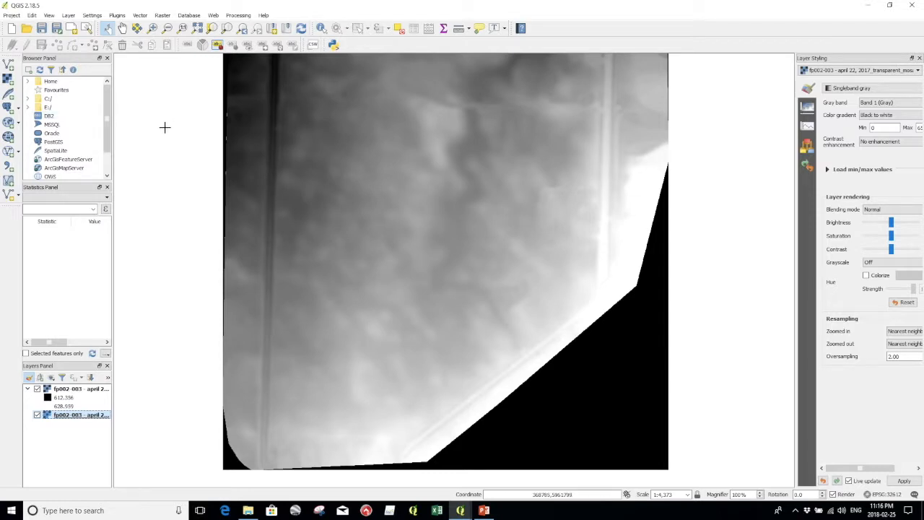
# - Start Warp (Reproject) on the DEM with output saved as Re-project.tif in the QGIS Hydrology folder
pyautogui.click(162, 14)
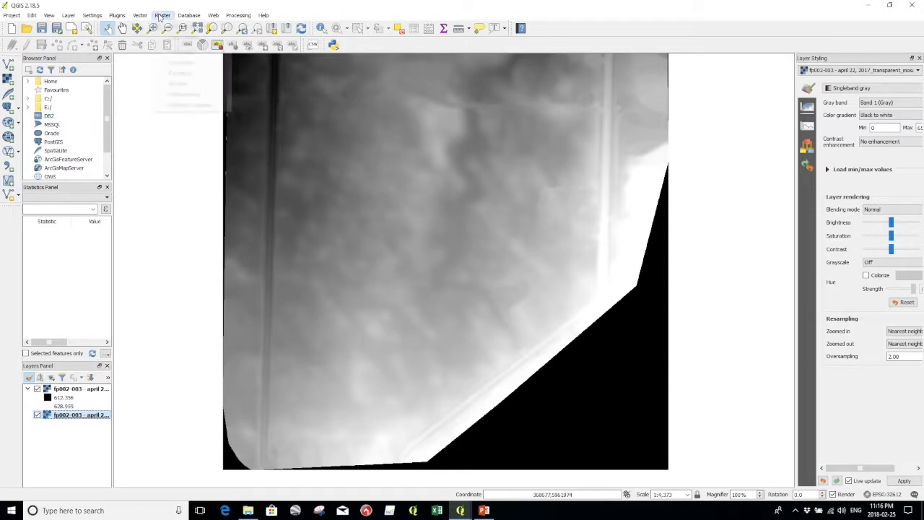
pyautogui.click(162, 15)
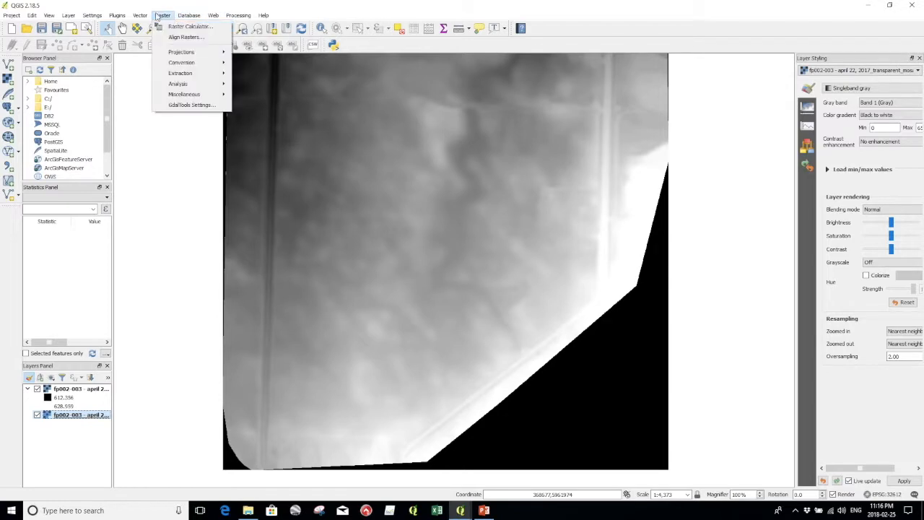
pyautogui.moveTo(182, 52)
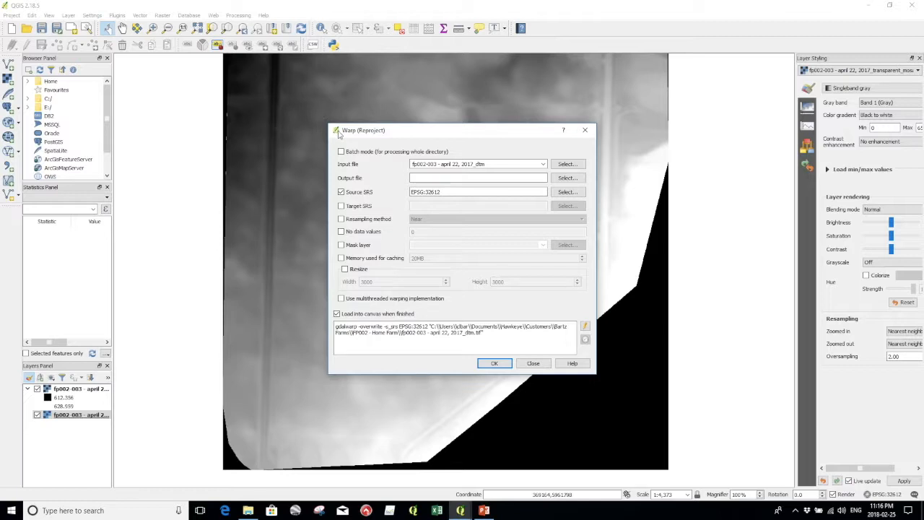
pyautogui.moveTo(384, 167)
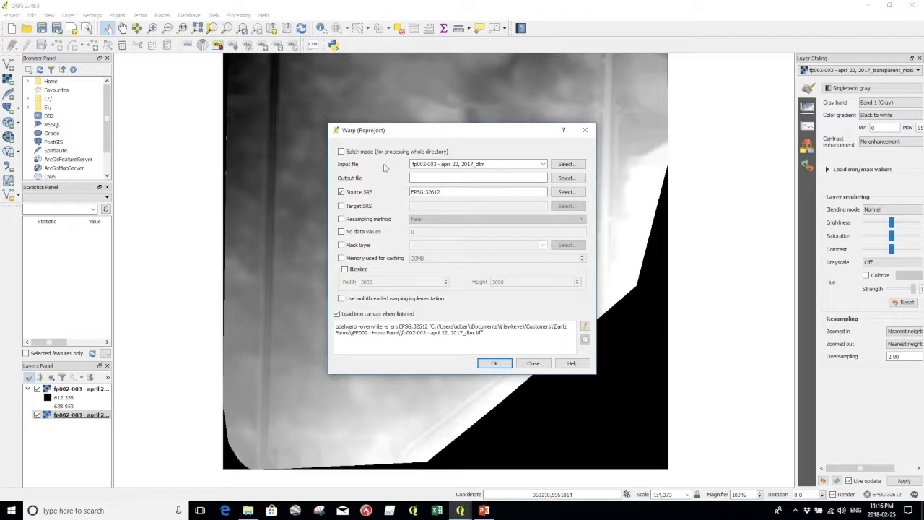
pyautogui.moveTo(368, 173)
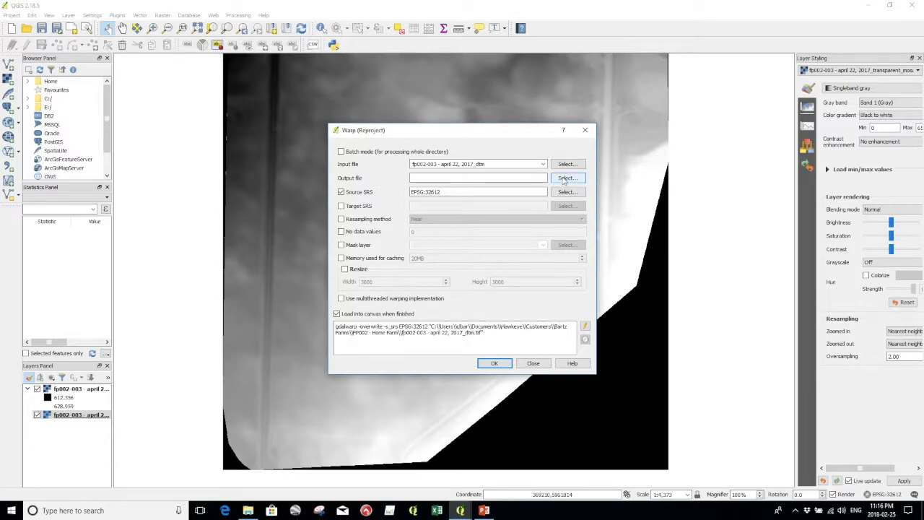
pyautogui.click(566, 179)
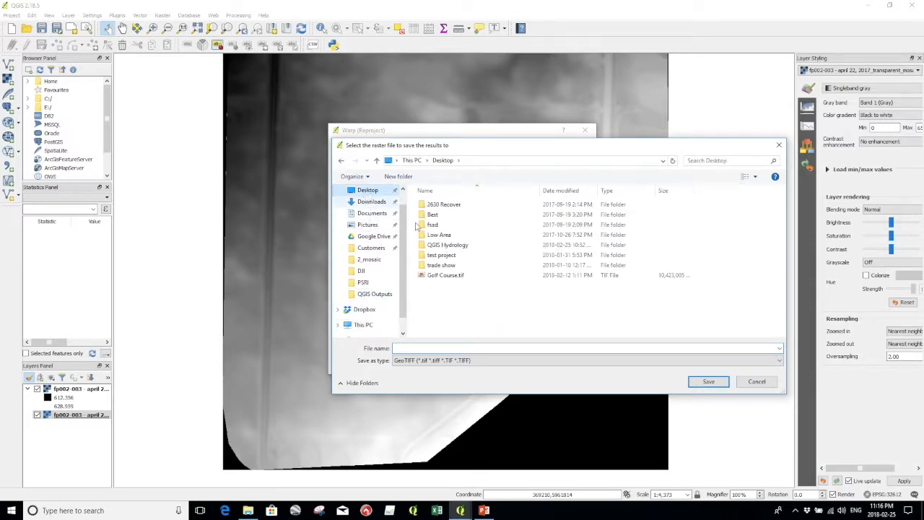
pyautogui.doubleClick(448, 245)
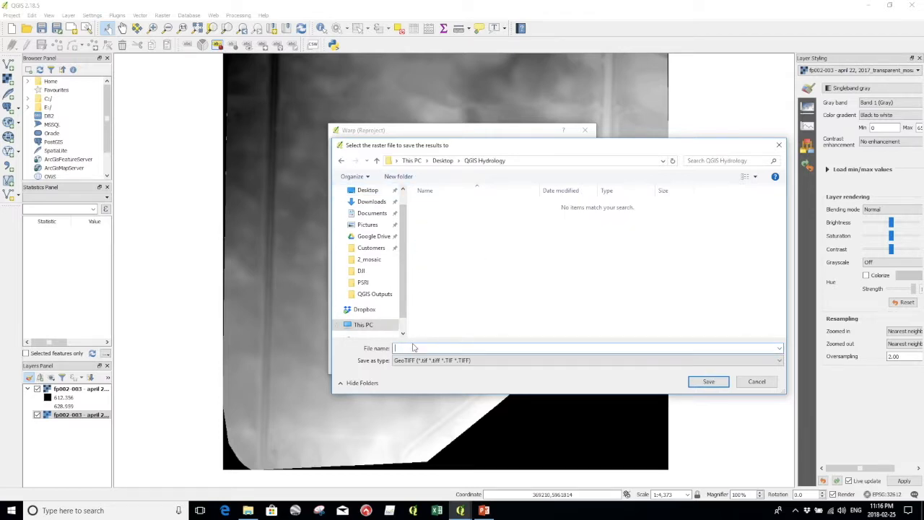
pyautogui.write('Re-p')
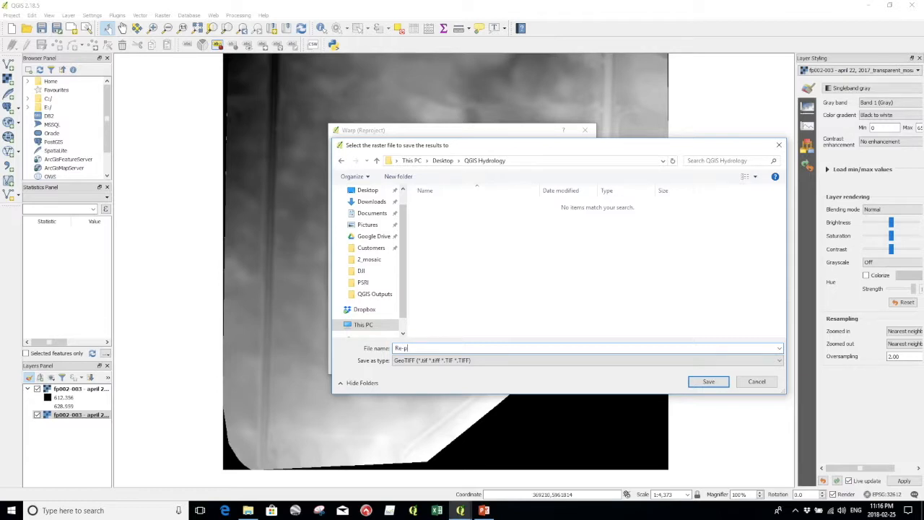
pyautogui.write('roject')
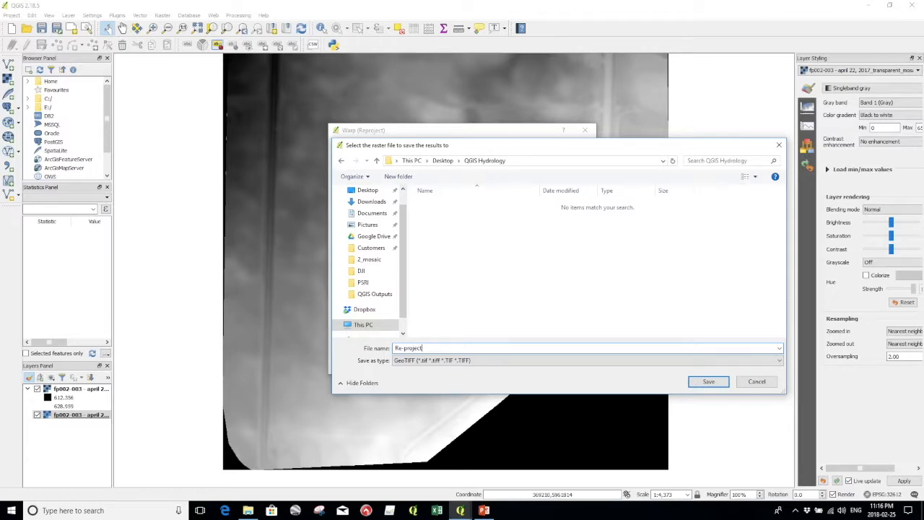
pyautogui.click(708, 381)
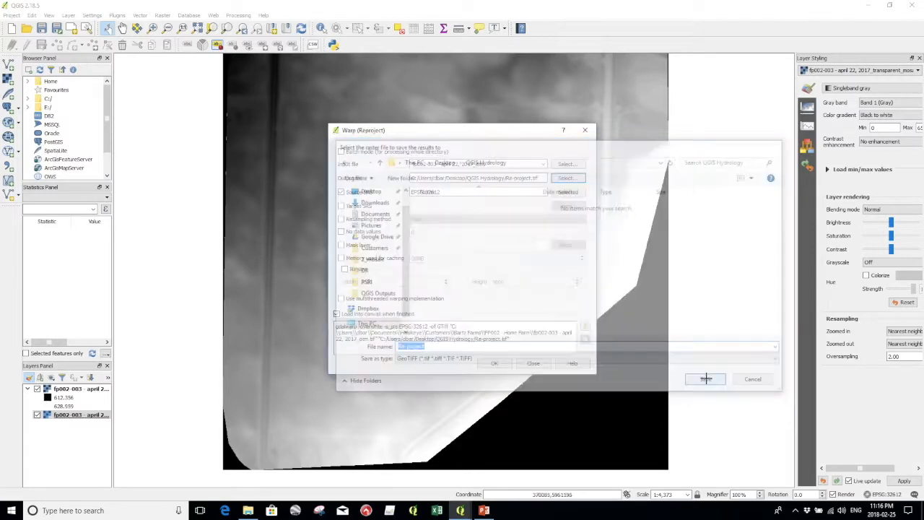
pyautogui.click(705, 379)
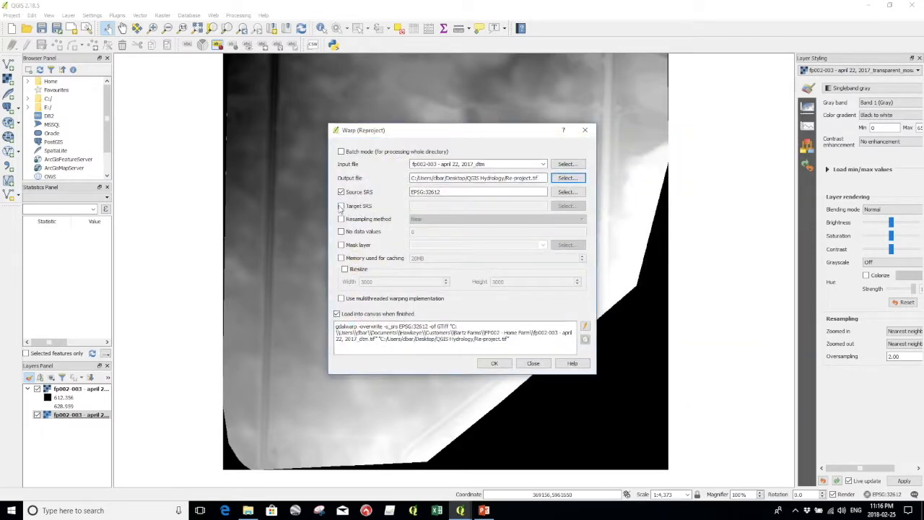
# - Enable the Target SRS option and bring up its coordinate system chooser
pyautogui.click(341, 205)
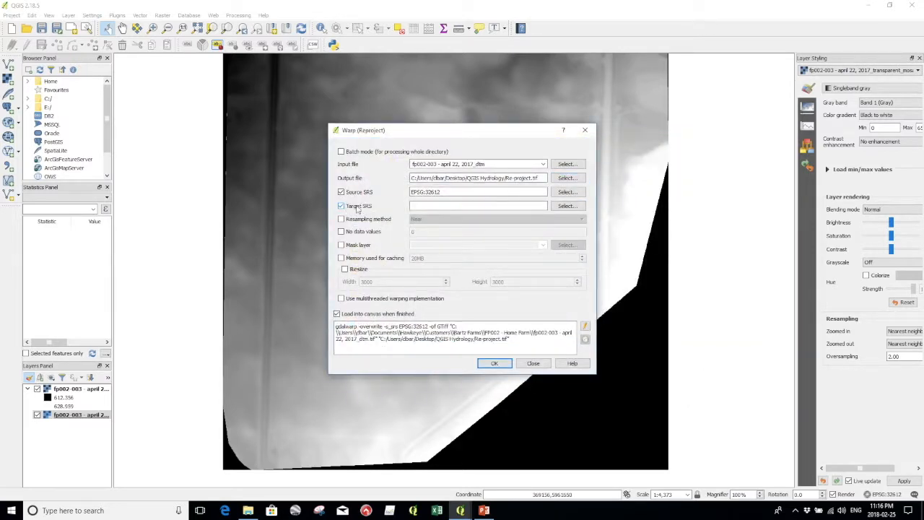
pyautogui.click(567, 205)
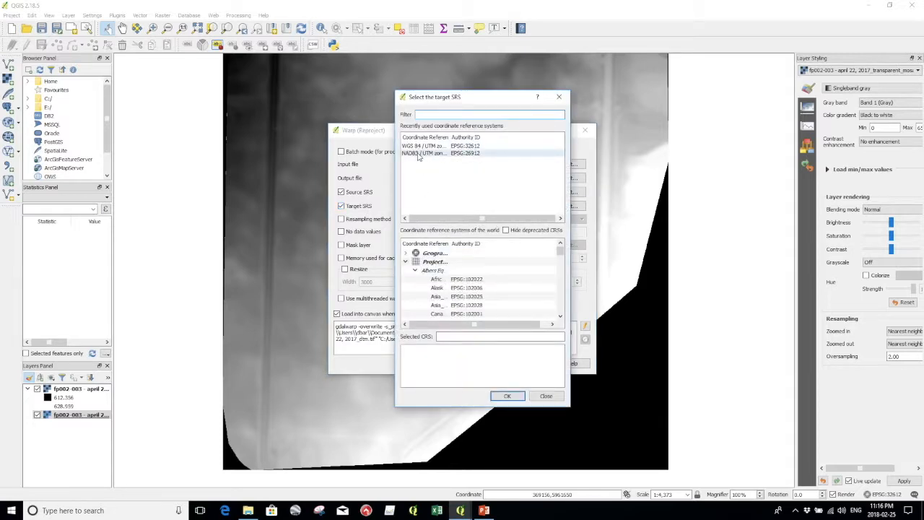
# - Choose NAD83 / UTM zone 12N (EPSG:26912) as the target coordinate system and confirm it
pyautogui.click(424, 153)
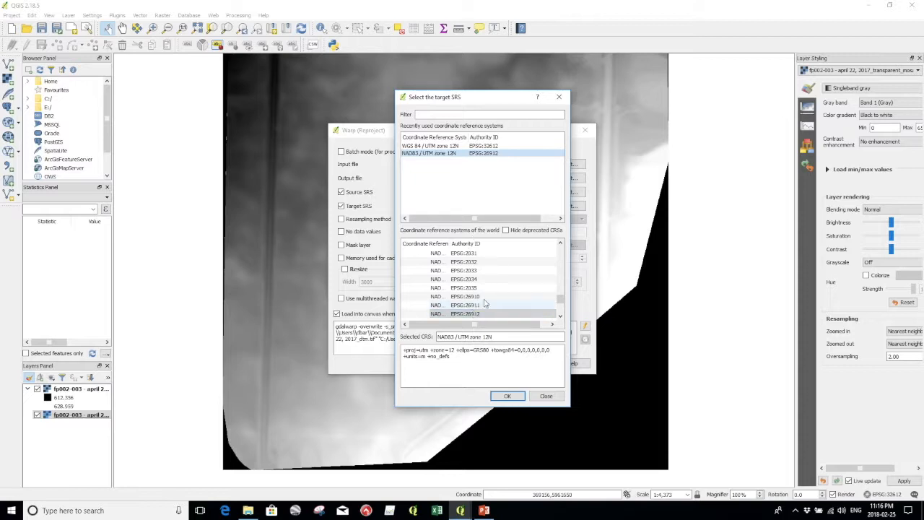
pyautogui.scroll(-3)
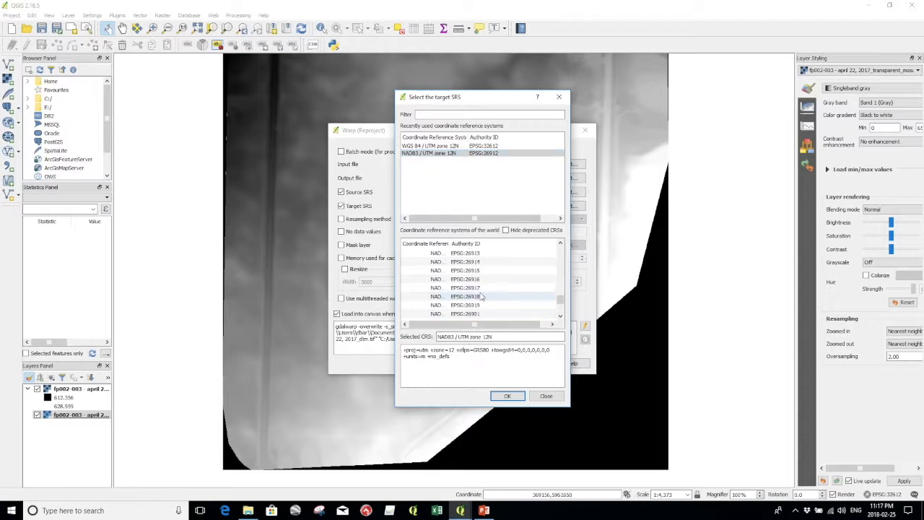
pyautogui.click(465, 305)
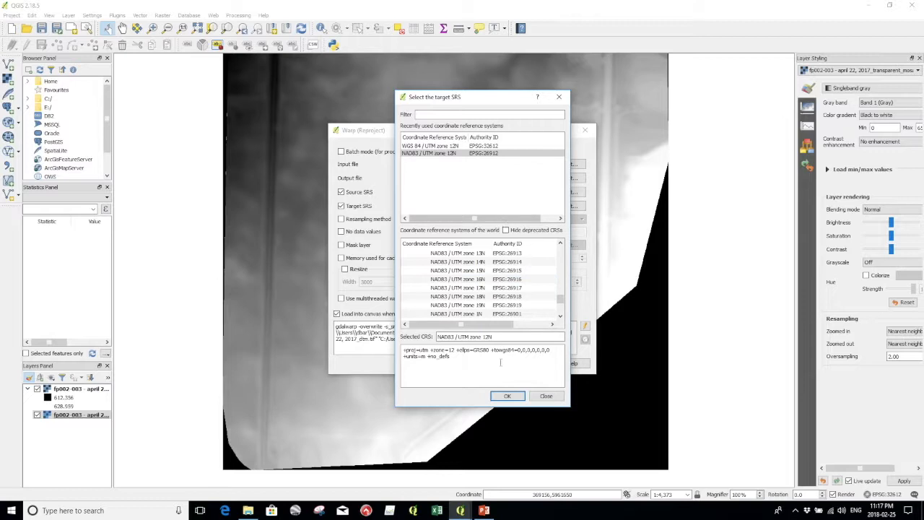
pyautogui.click(508, 396)
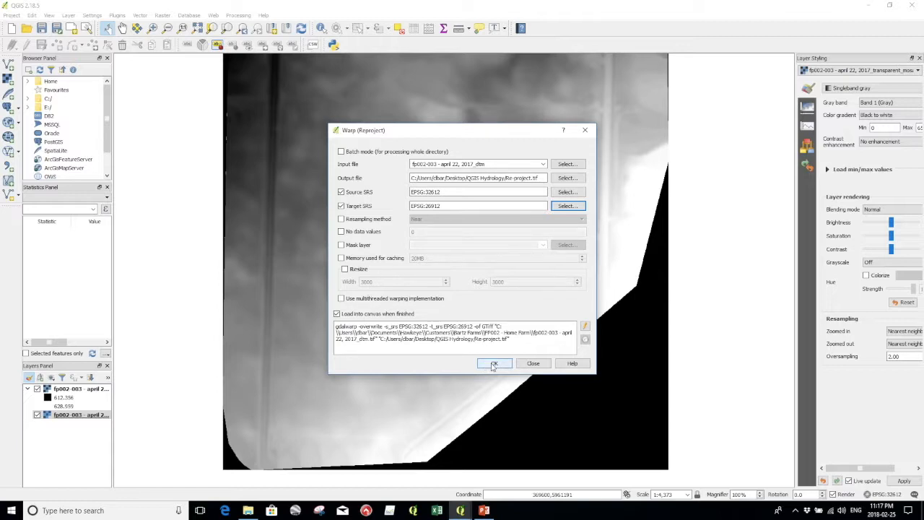
# - Run the reprojection to add the Re-project layer, dismiss the message and close the tool
pyautogui.click(493, 364)
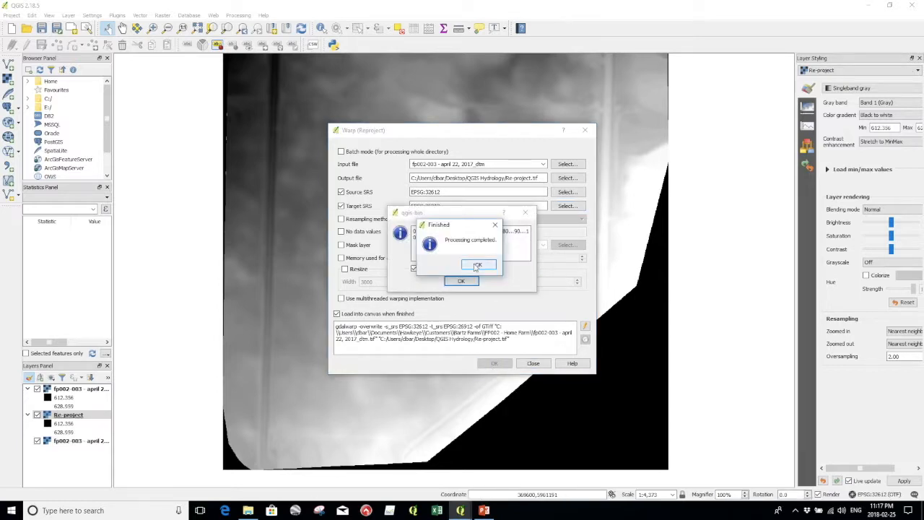
pyautogui.click(477, 264)
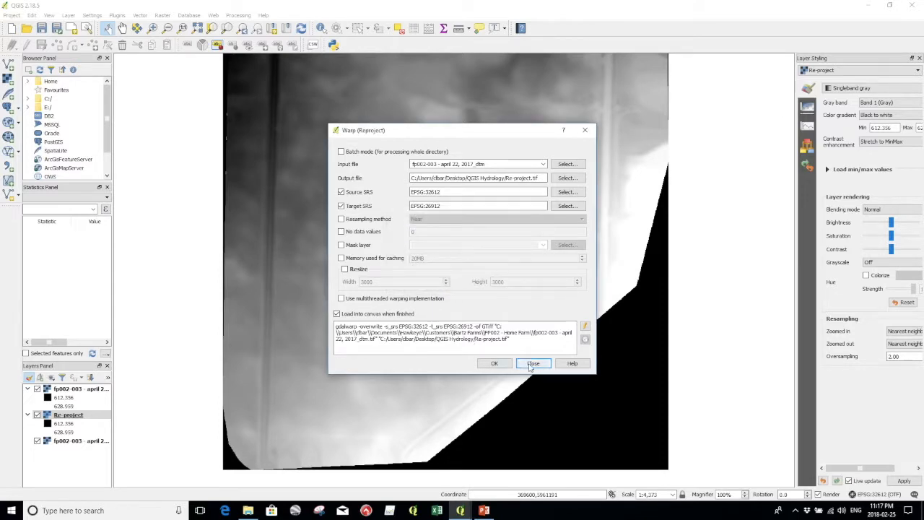
pyautogui.click(533, 364)
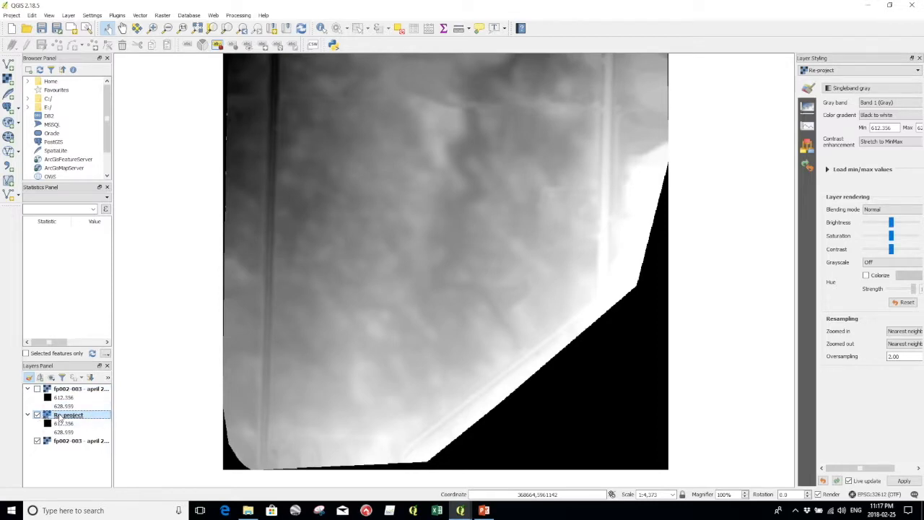
# - Render the Re-project layer as singleband pseudocolor with a blue-to-red RGB ramp and apply it
pyautogui.doubleClick(69, 414)
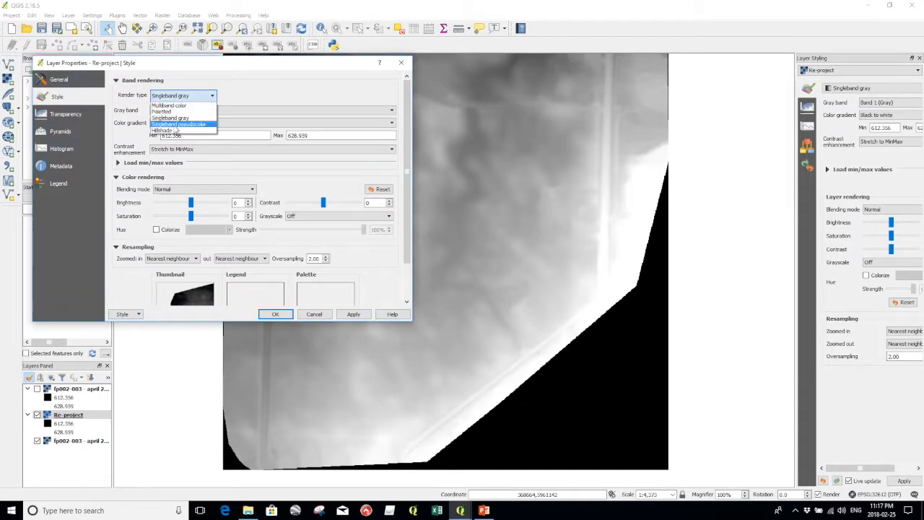
pyautogui.click(179, 124)
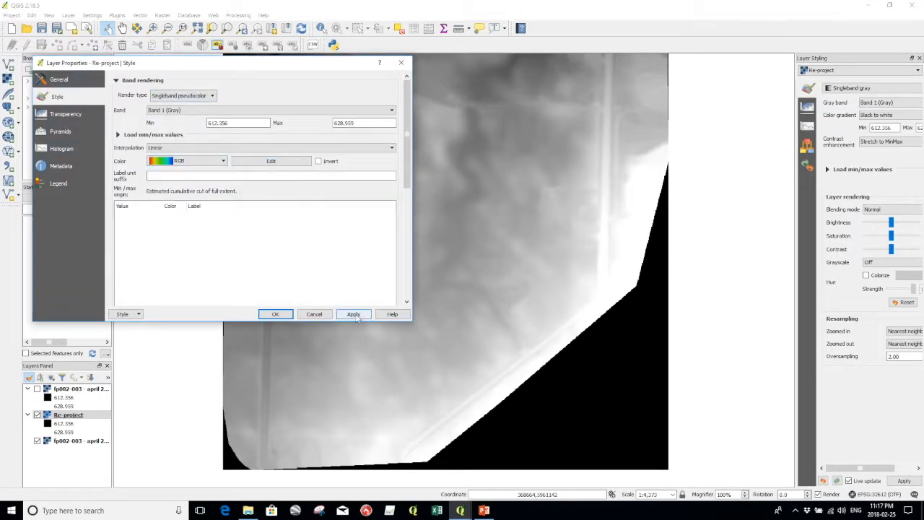
pyautogui.click(352, 313)
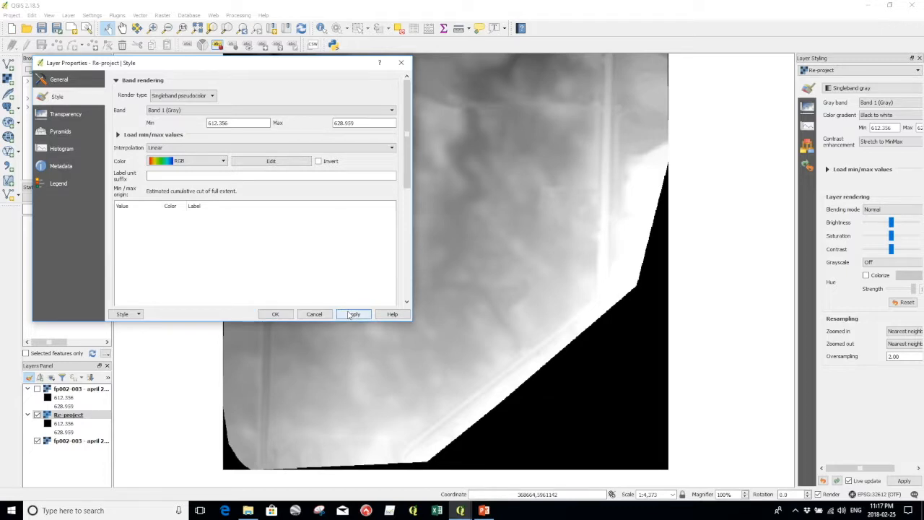
pyautogui.click(354, 313)
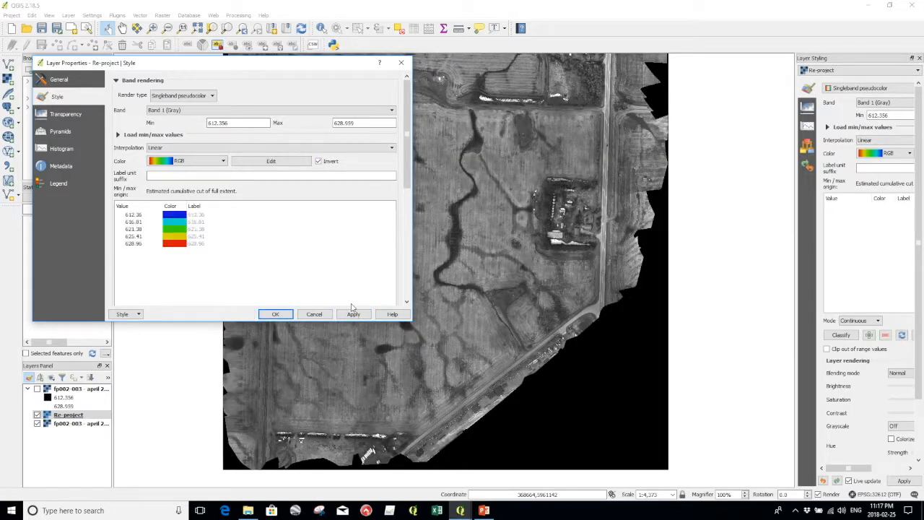
pyautogui.click(352, 314)
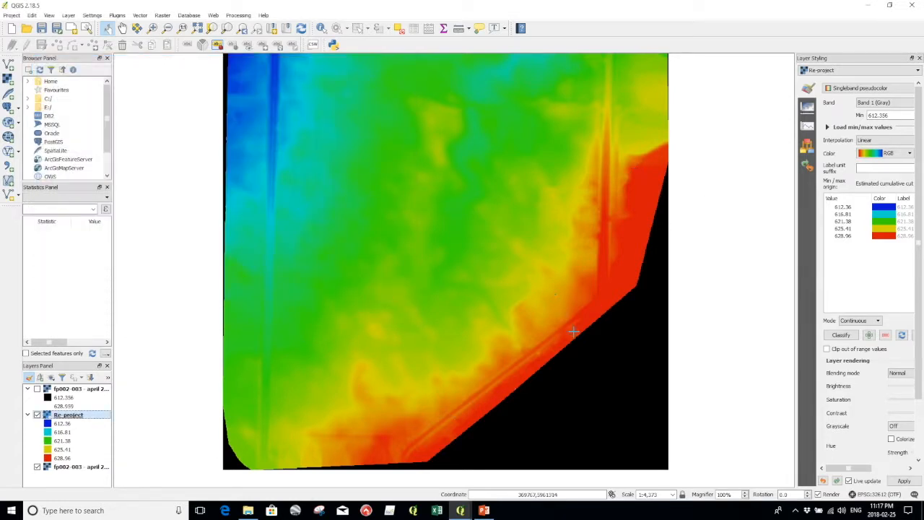
pyautogui.scroll(-3)
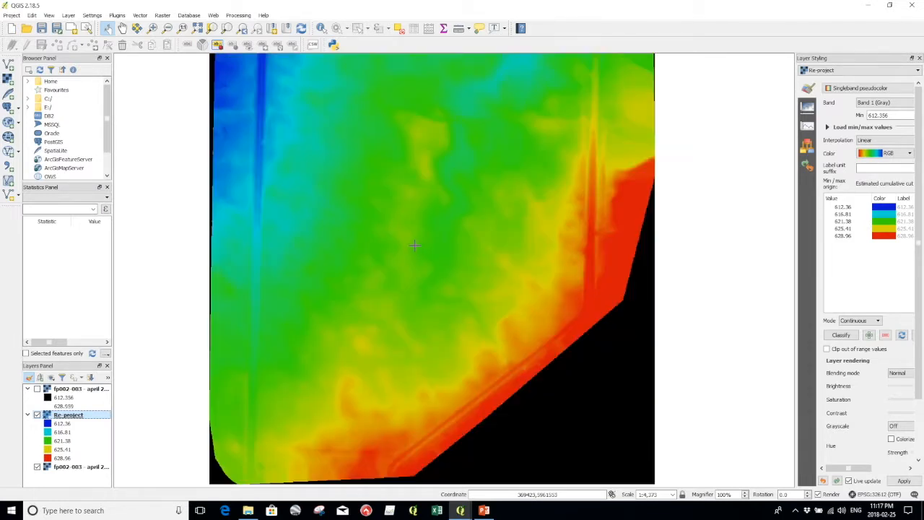
pyautogui.moveTo(398, 256)
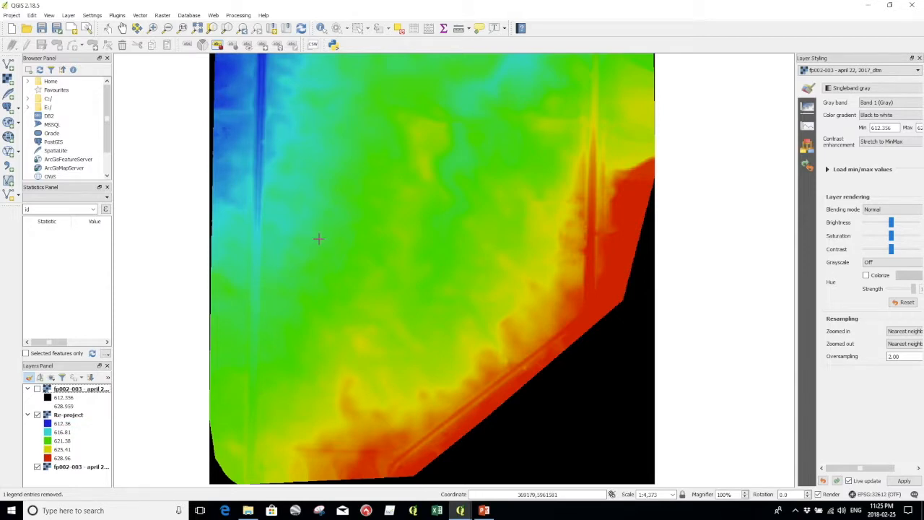
pyautogui.moveTo(516, 141)
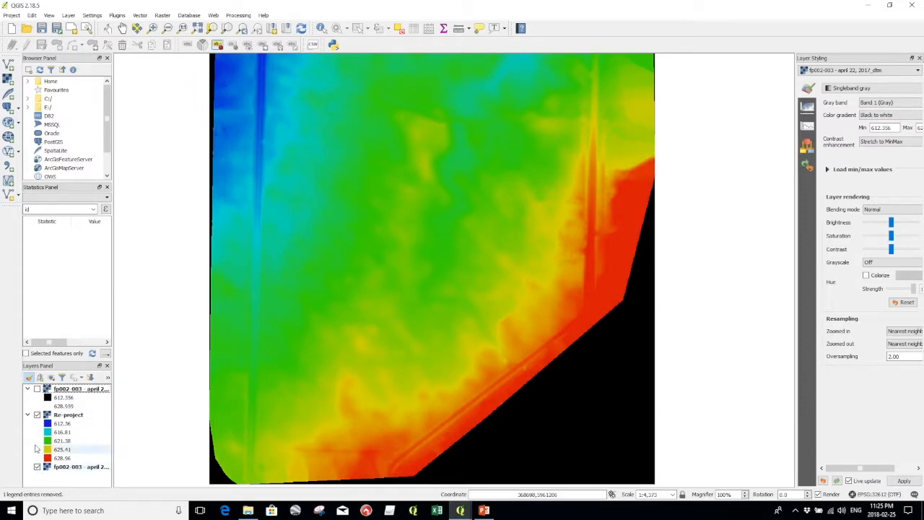
# - Hide the coloured DEM layer so the grayscale orthomosaic shows on the map
pyautogui.click(68, 415)
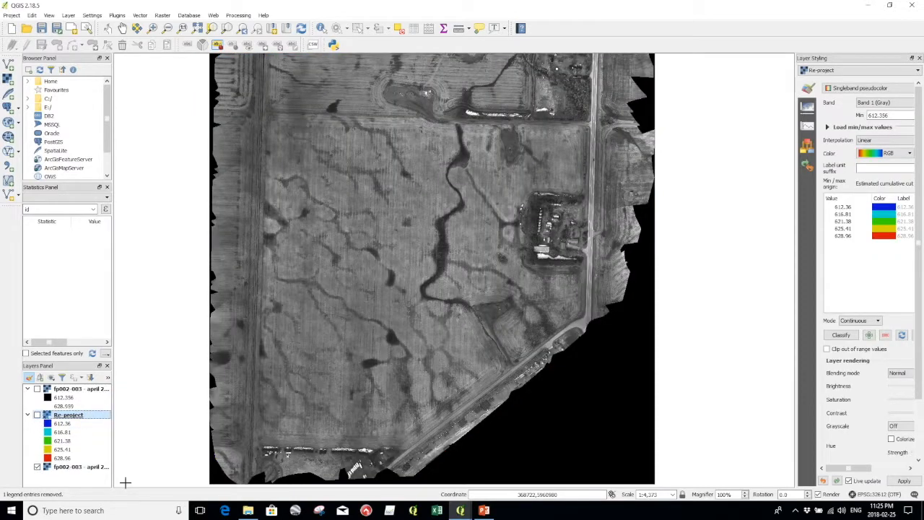
pyautogui.moveTo(255, 156)
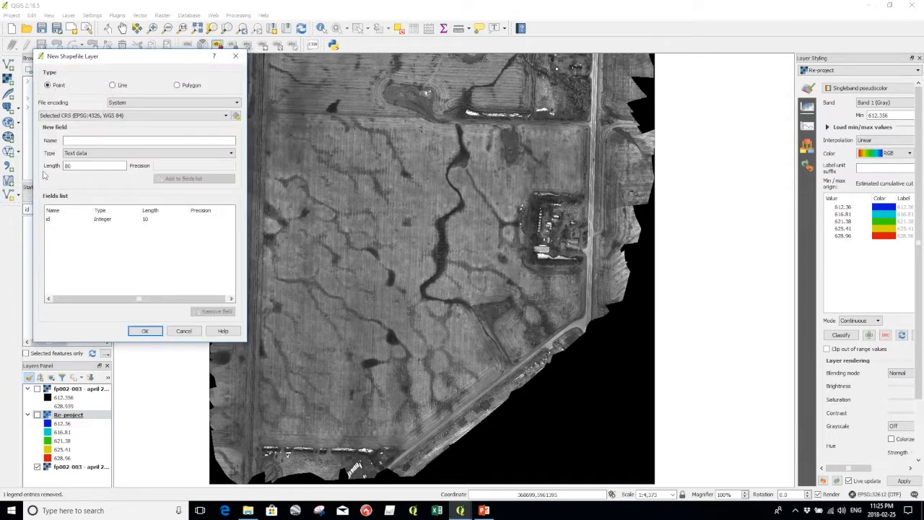
# - Create a polygon shapefile saved as Working Area in QGIS Hydrology, overwriting the existing file
pyautogui.click(177, 86)
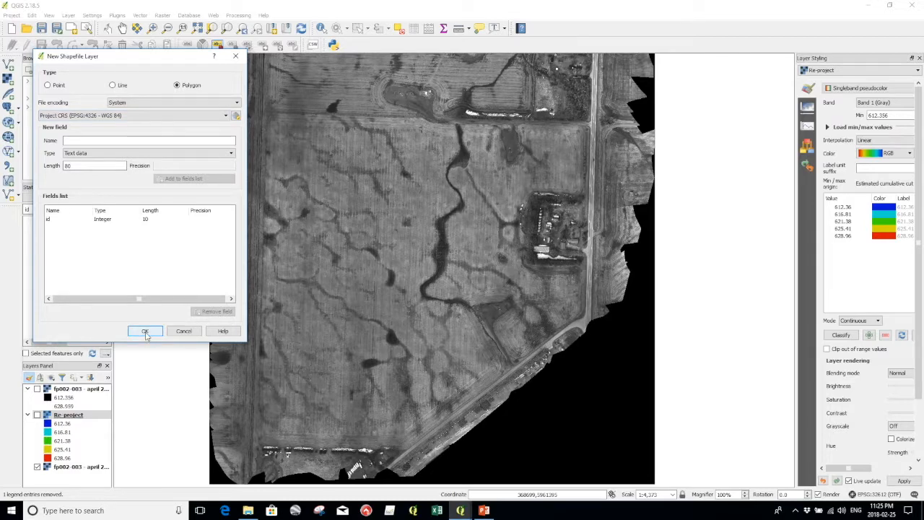
pyautogui.click(144, 331)
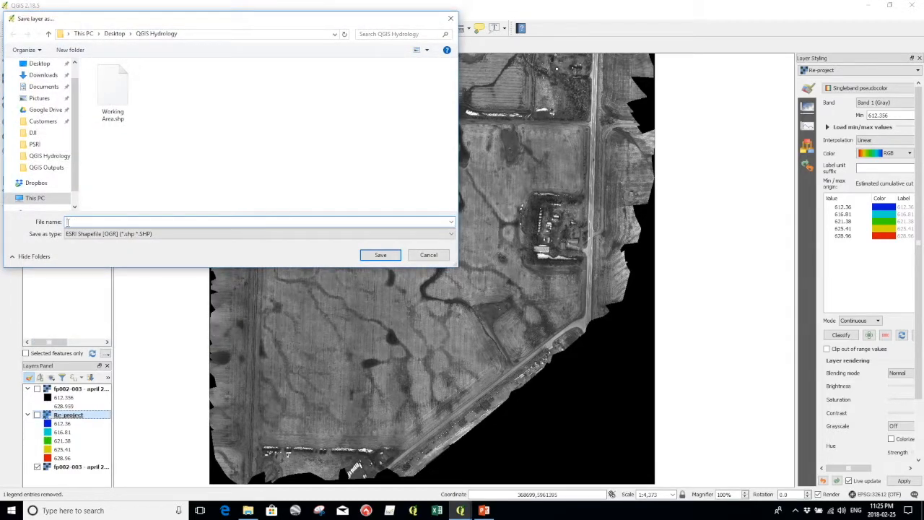
pyautogui.write('Working Area.shp')
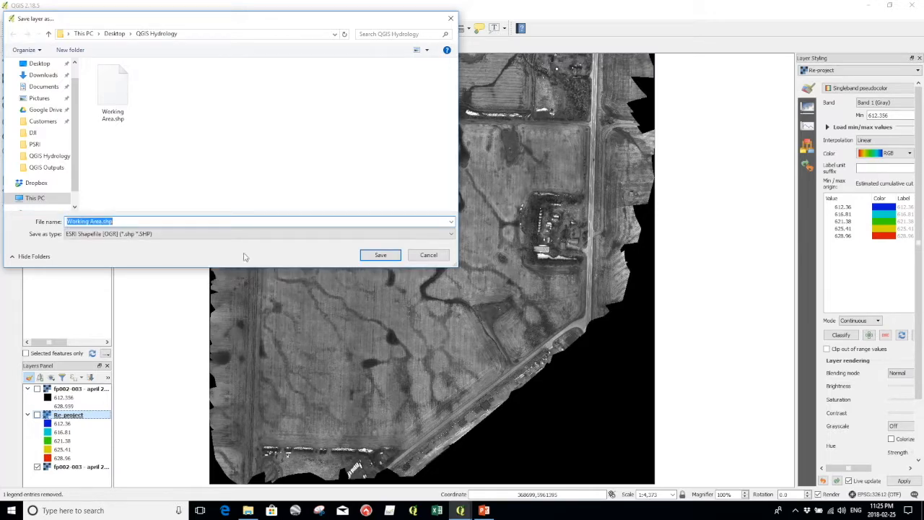
pyautogui.click(381, 254)
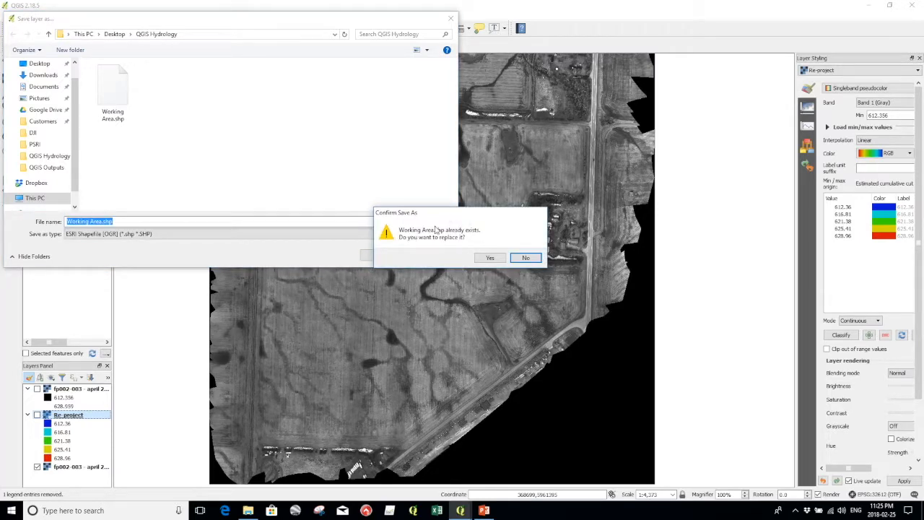
pyautogui.click(491, 257)
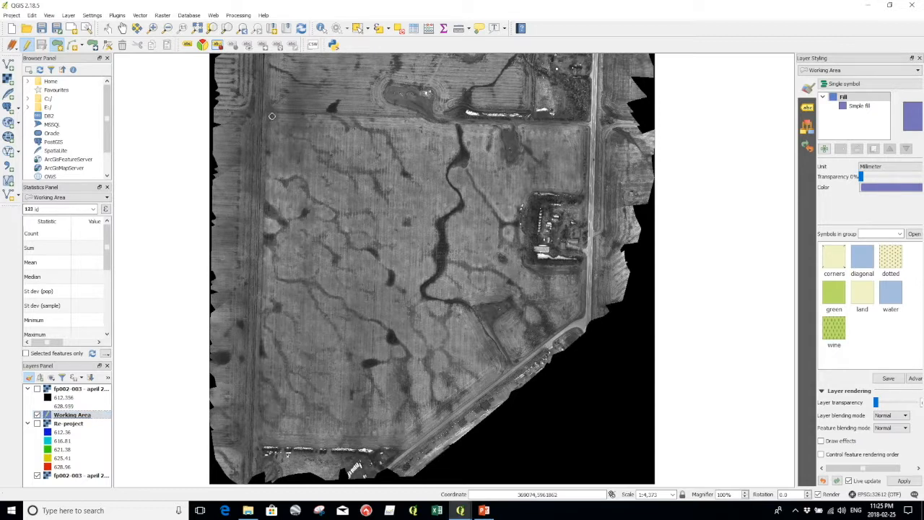
# - Trace the field boundary polygon vertices in the Working Area layer, including the upper-right corner
pyautogui.moveTo(272, 116); pyautogui.dragTo(431, 118)
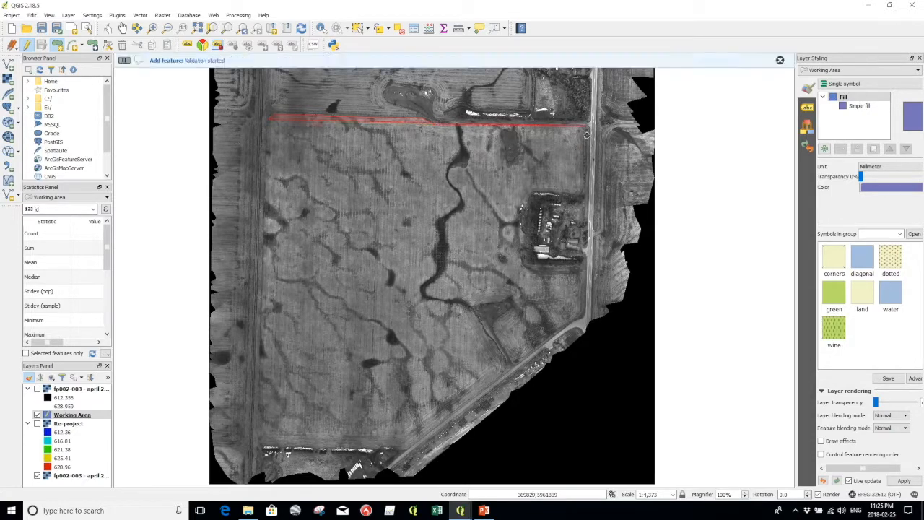
pyautogui.click(541, 189)
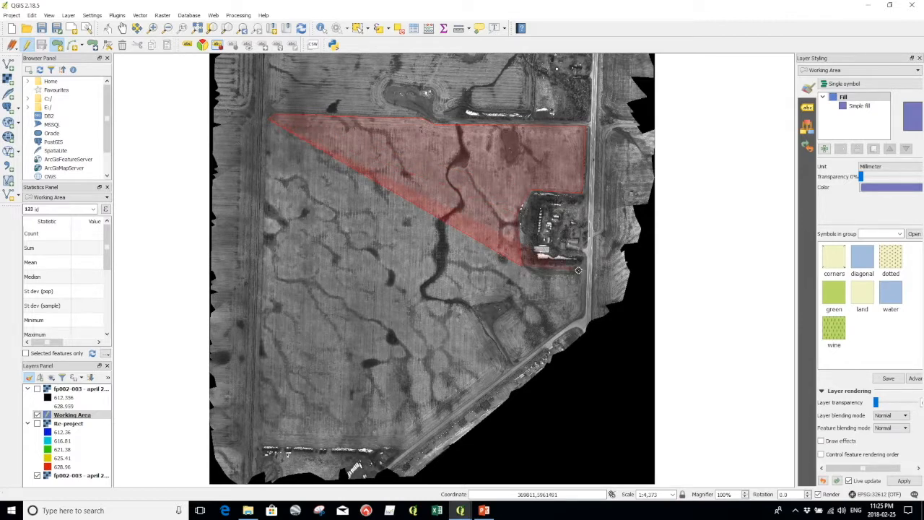
pyautogui.moveTo(577, 270); pyautogui.dragTo(563, 326)
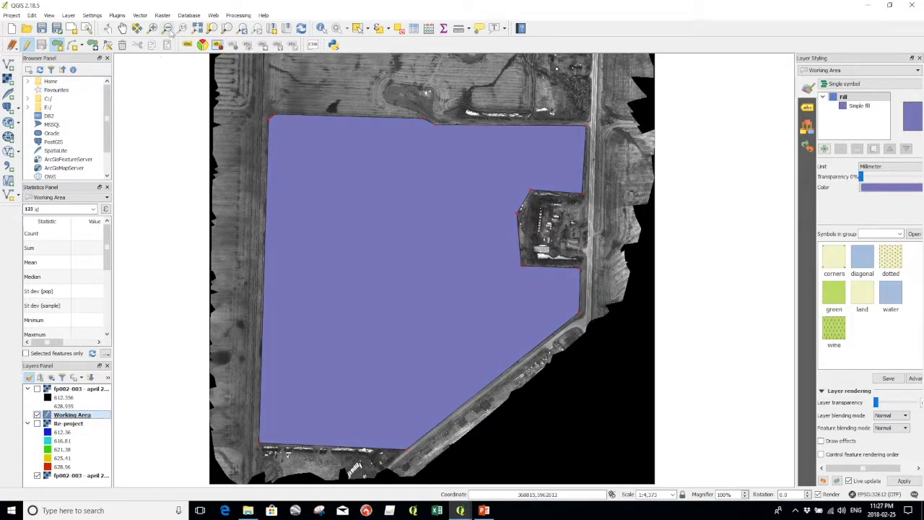
# - Set up the Clipper with the filled DEM as input and output saved as Clipped DTM
pyautogui.click(162, 15)
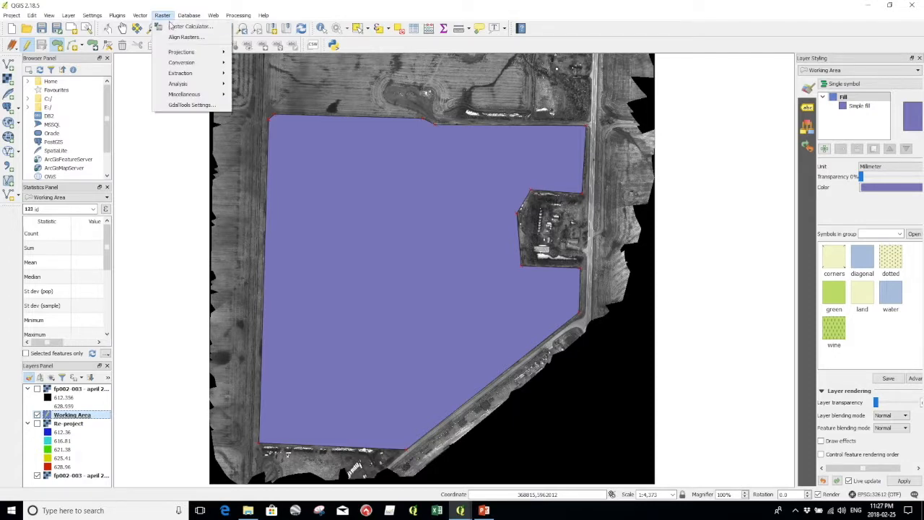
pyautogui.moveTo(179, 72)
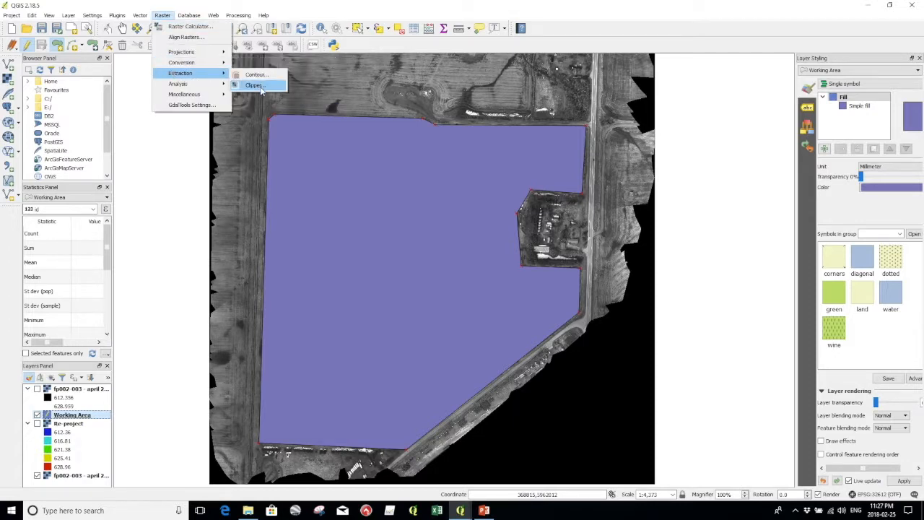
pyautogui.click(254, 86)
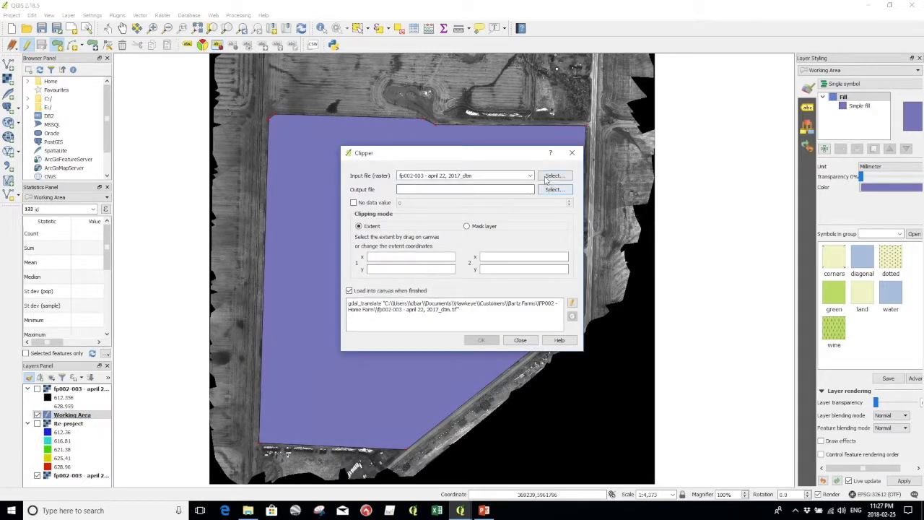
pyautogui.click(530, 176)
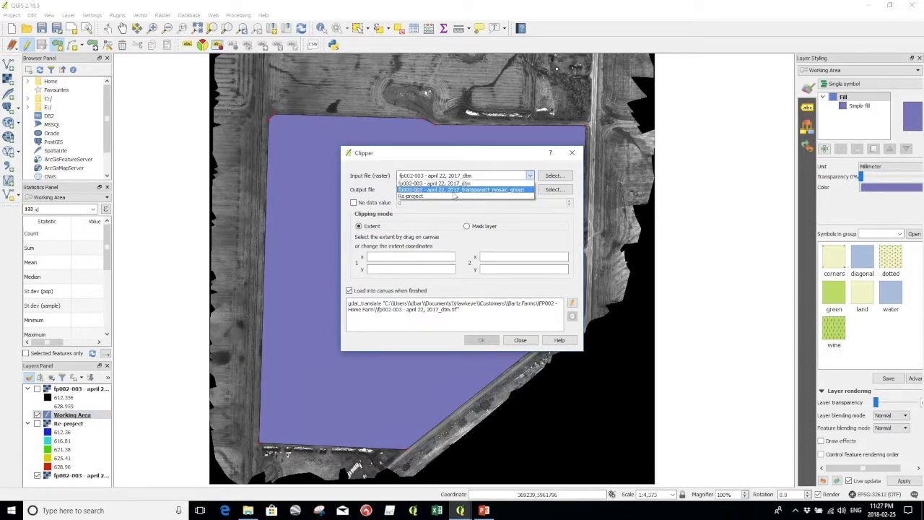
pyautogui.click(412, 197)
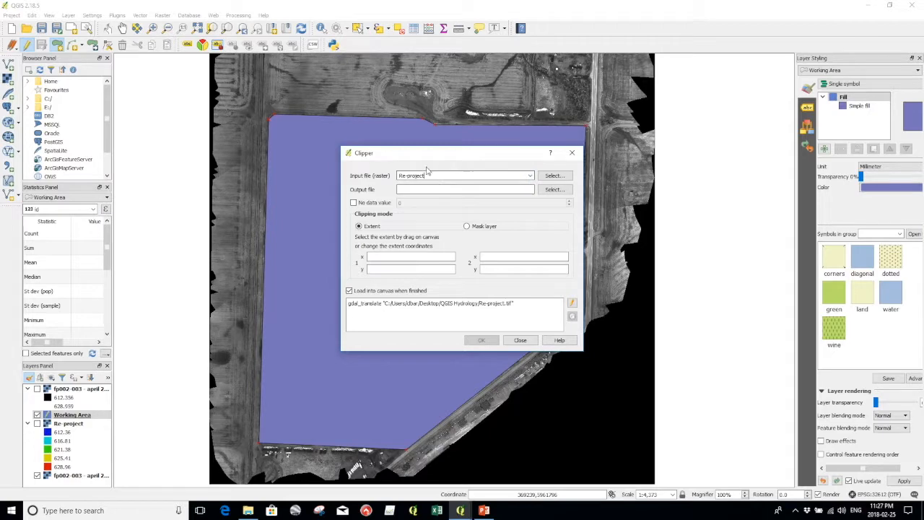
pyautogui.click(554, 189)
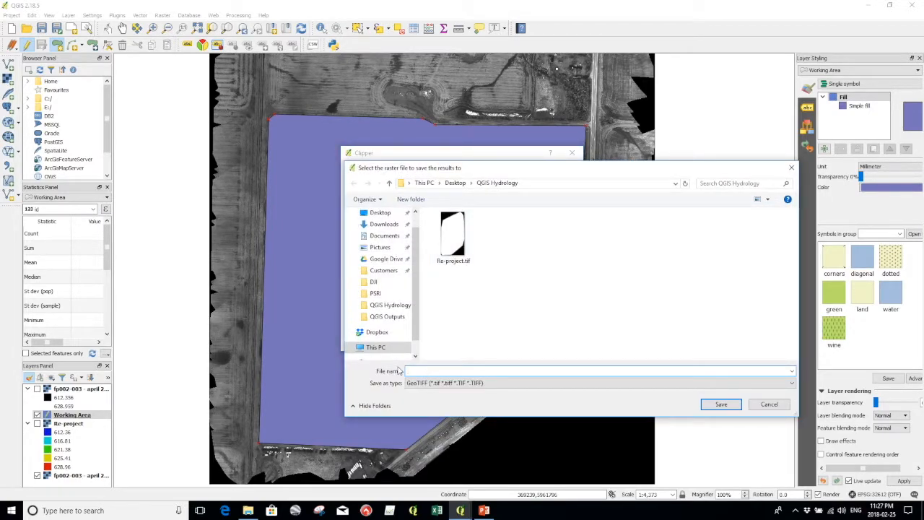
pyautogui.write('Clipper')
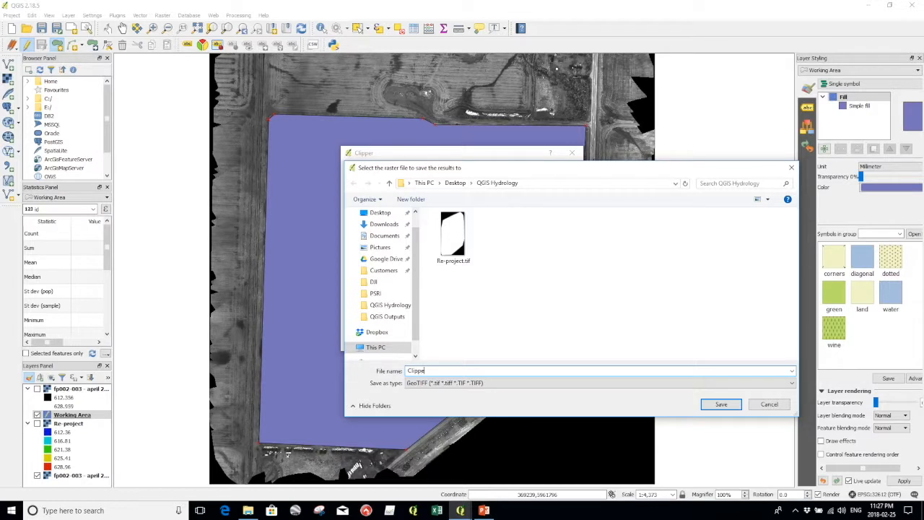
pyautogui.write('Clipped DTM')
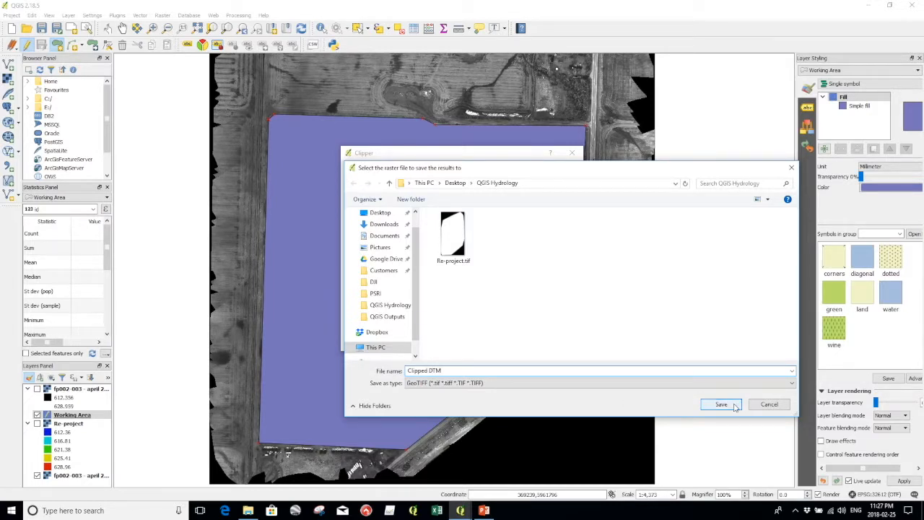
pyautogui.click(721, 405)
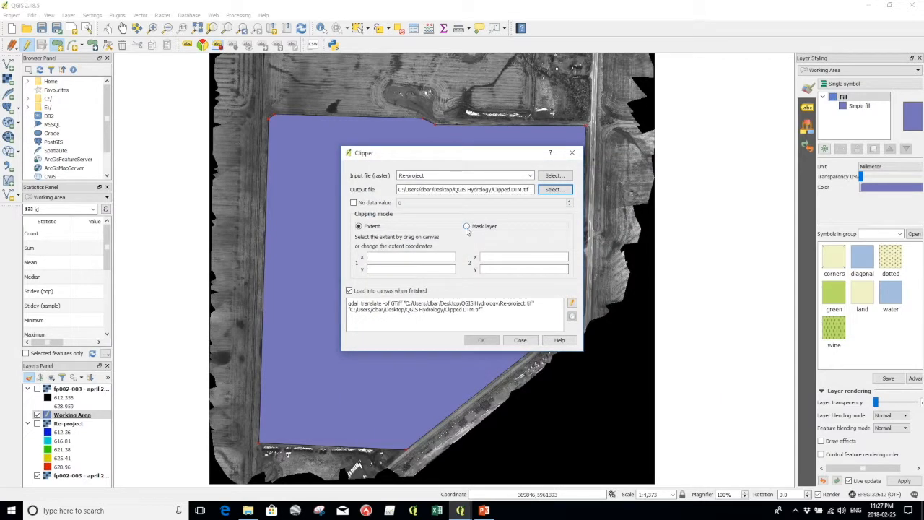
# - Clip using the Working Area mask layer, run it and dismiss the completion message
pyautogui.click(466, 226)
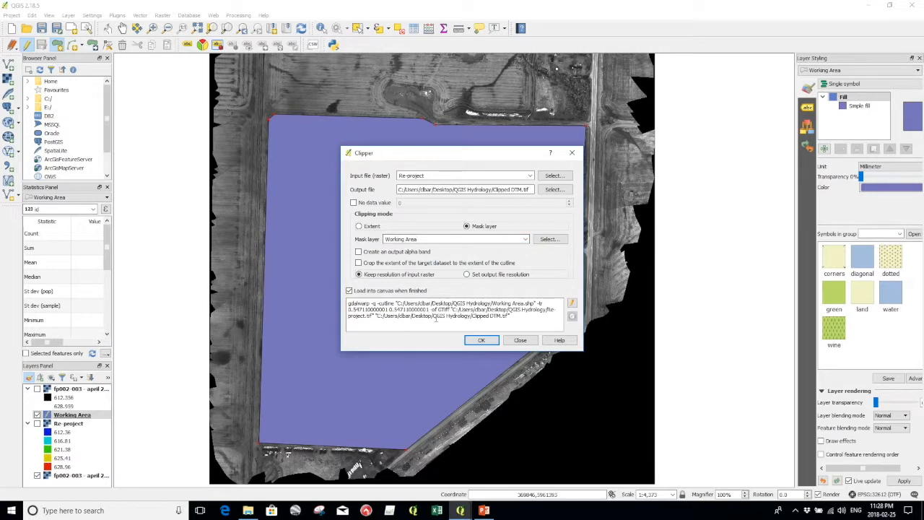
pyautogui.click(482, 341)
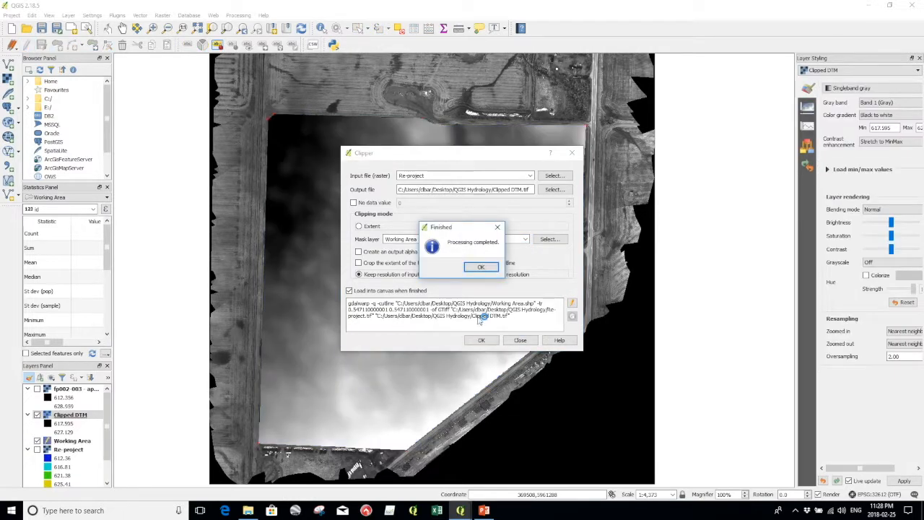
pyautogui.click(481, 266)
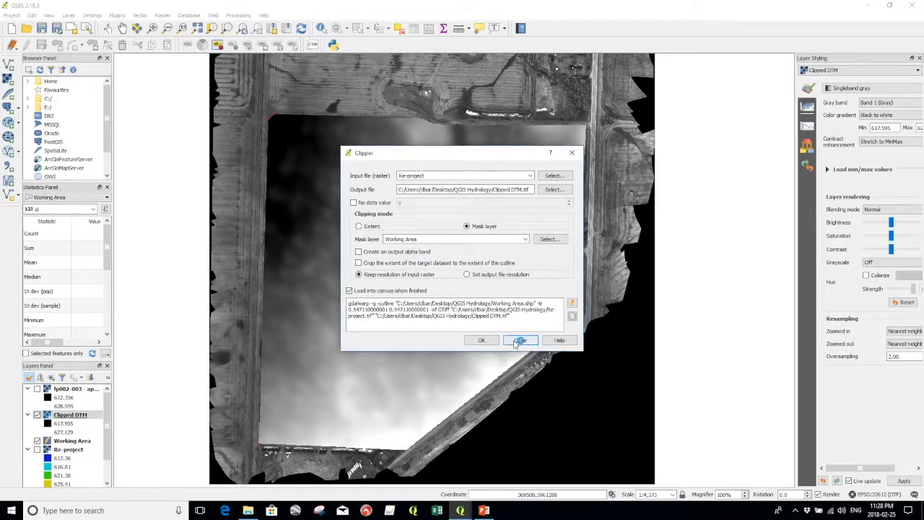
# - Run GDAL Translate (convert format) from the Processing Toolbox on Clipped DTM to create the Converted layer
pyautogui.click(520, 341)
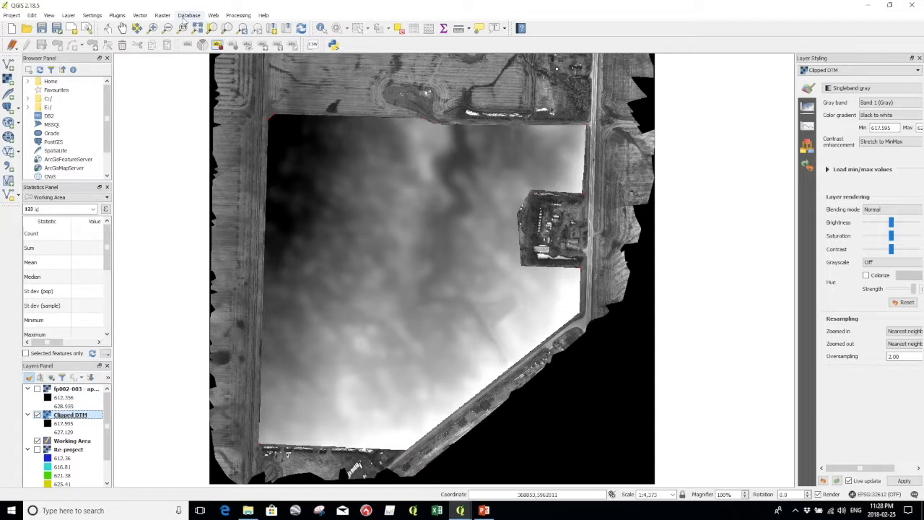
pyautogui.click(214, 14)
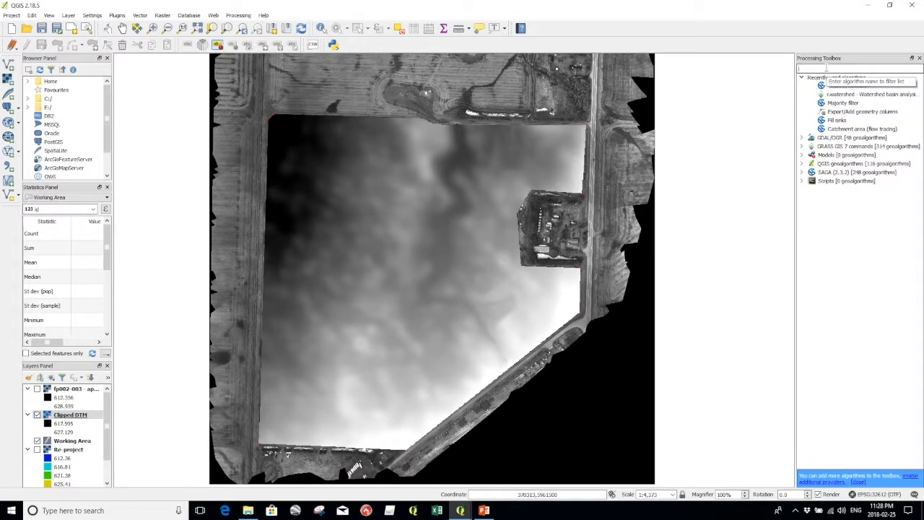
pyautogui.write('GDAL')
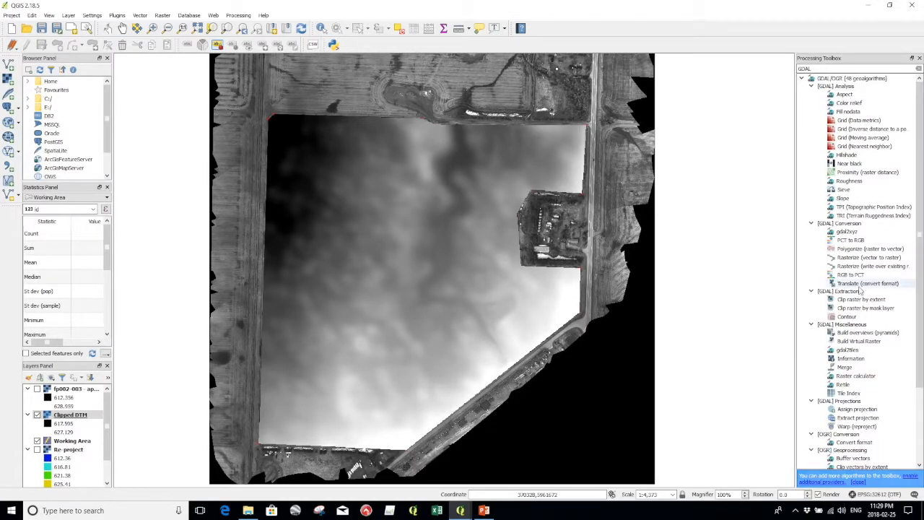
pyautogui.click(866, 283)
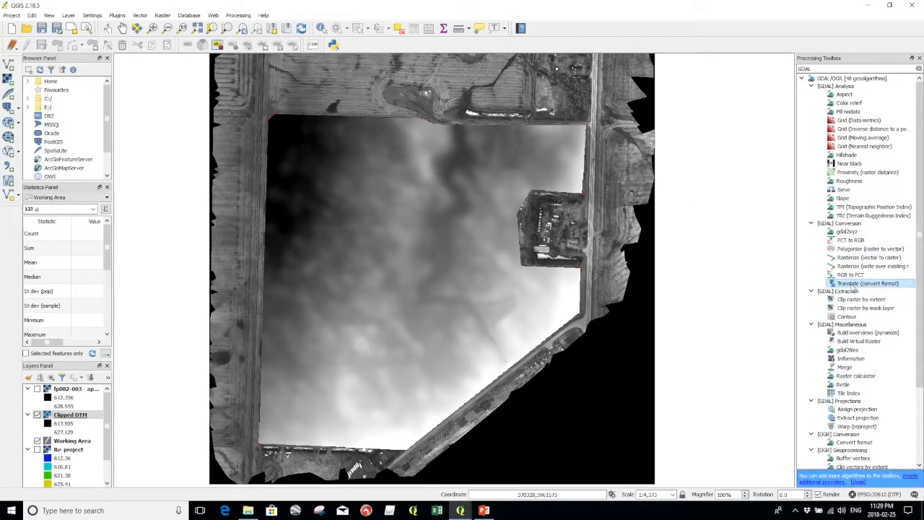
pyautogui.doubleClick(866, 282)
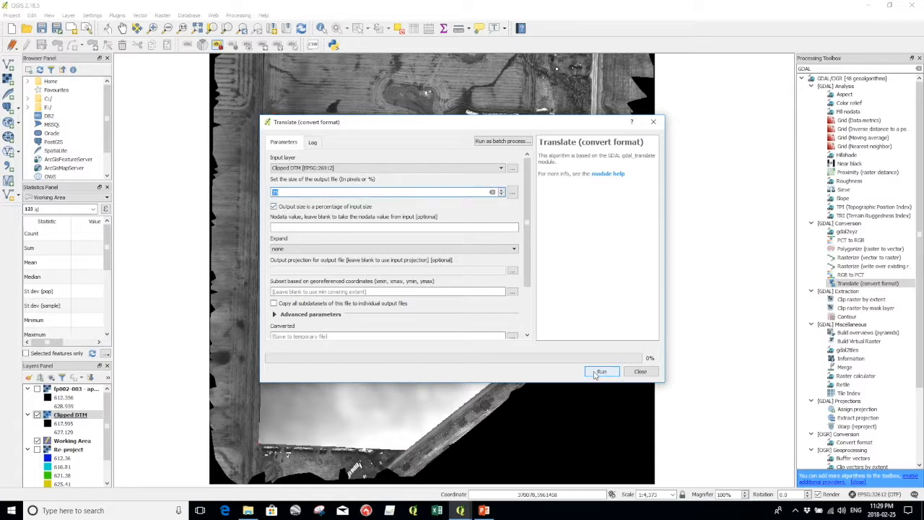
pyautogui.click(601, 371)
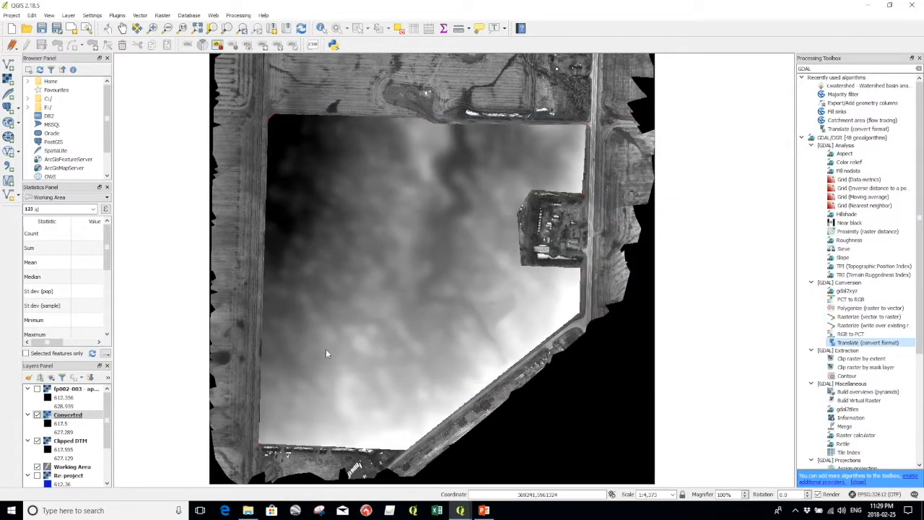
# - Run SAGA Fill sinks (Wang & Liu) on the Converted raster to produce Filled DEM, Flow Directions and Watershed Basins
pyautogui.click(67, 414)
pyautogui.write('Fill')
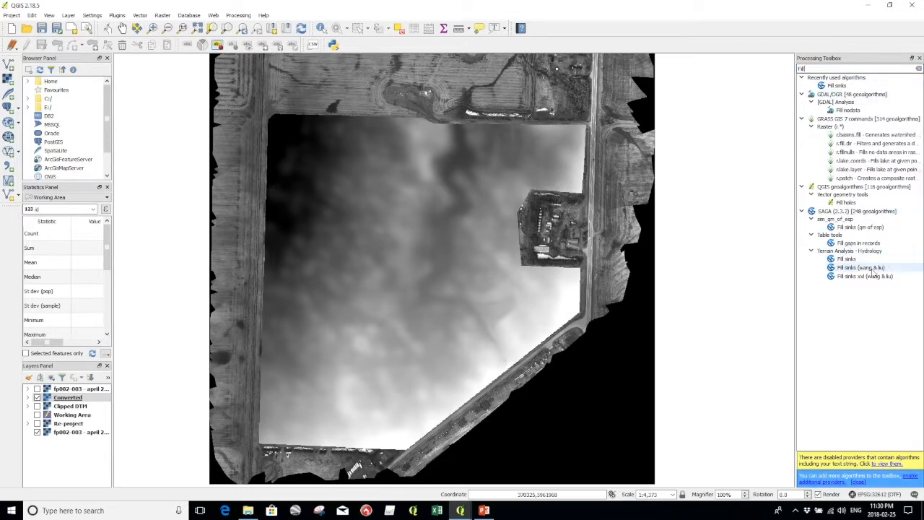
pyautogui.click(859, 267)
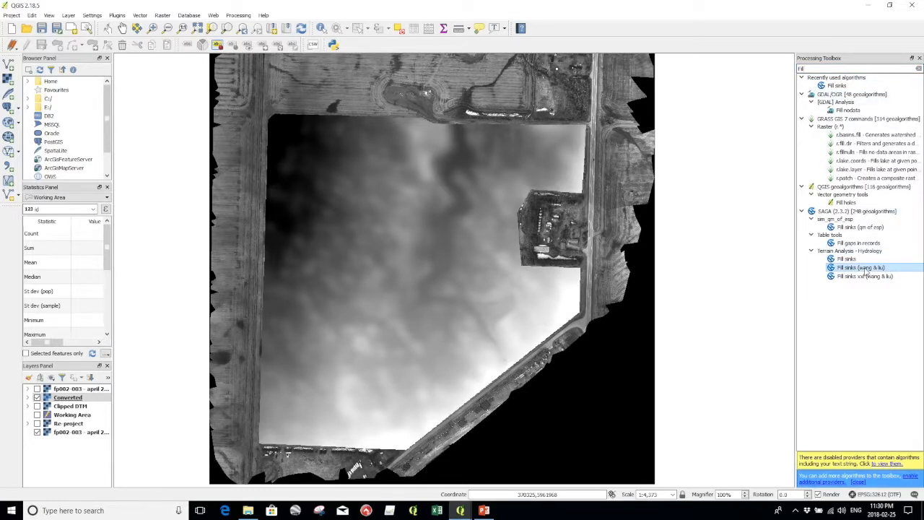
pyautogui.doubleClick(860, 267)
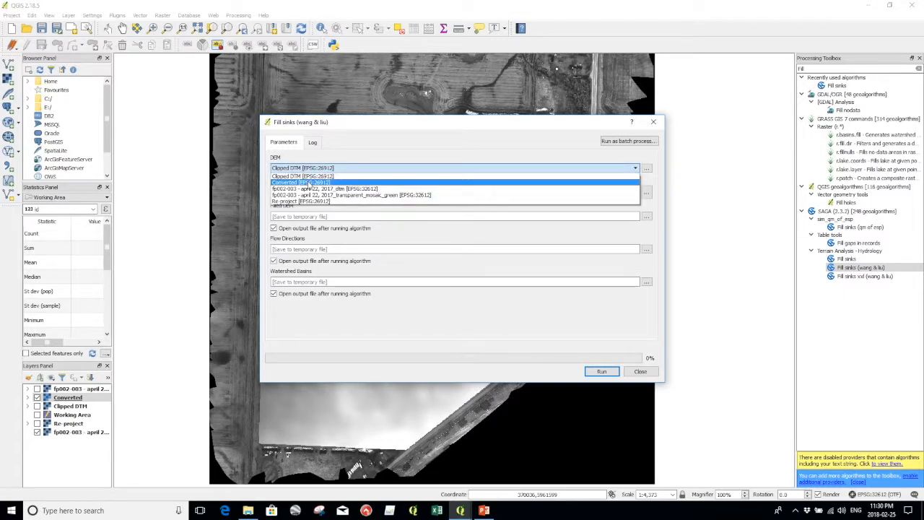
pyautogui.click(311, 182)
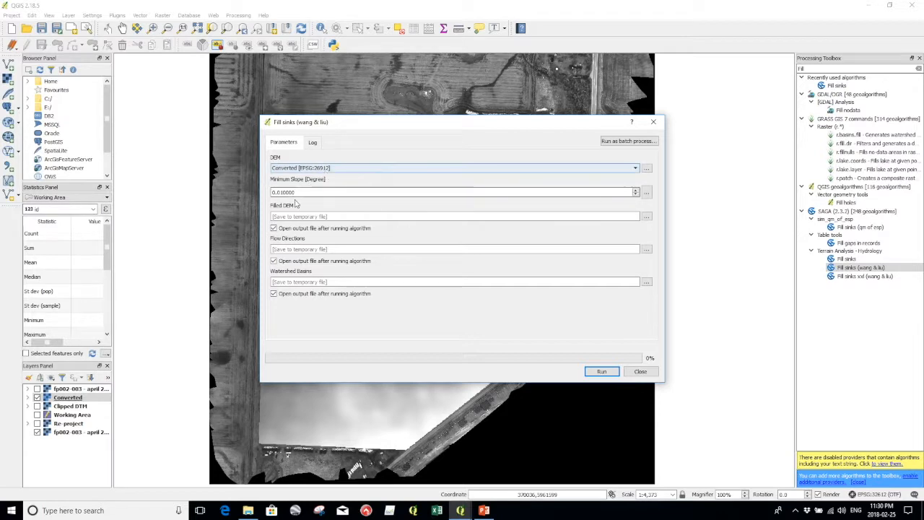
pyautogui.moveTo(309, 195)
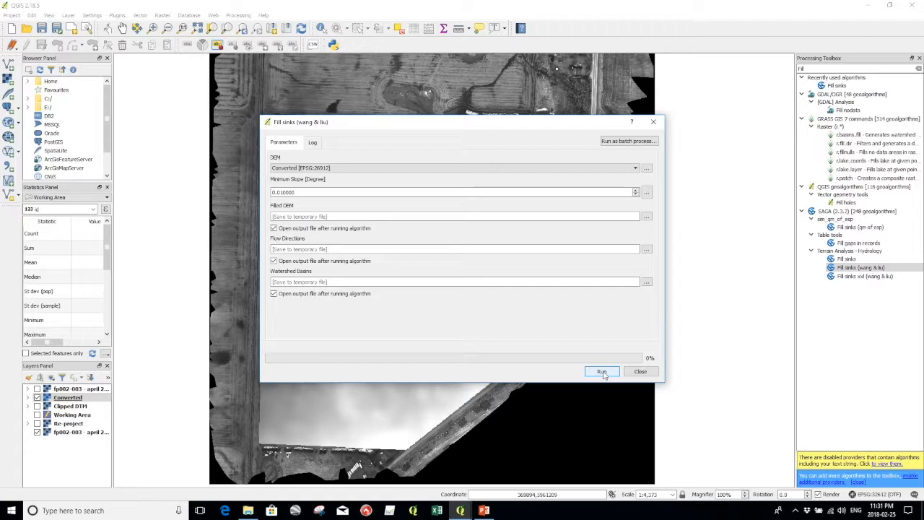
pyautogui.click(600, 371)
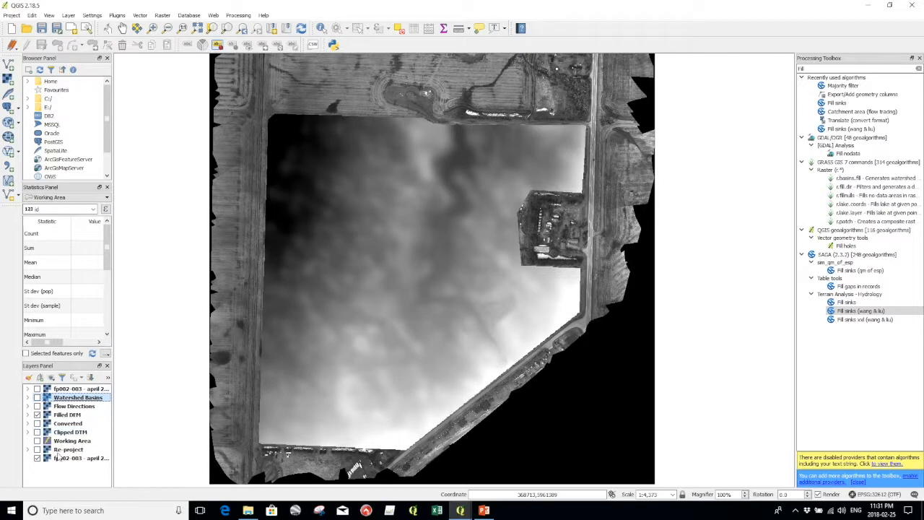
# - Run Catchment area (flow tracing) with Filled DEM as the elevation input
pyautogui.write('catch')
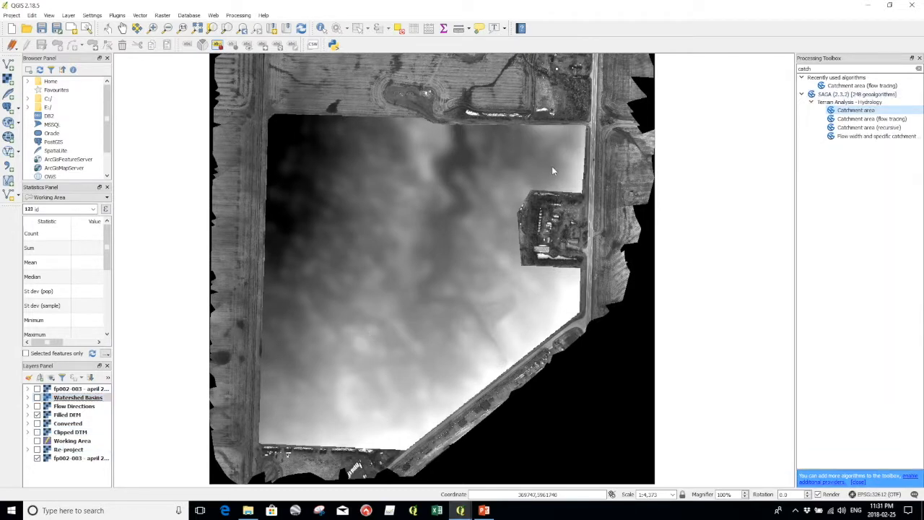
pyautogui.moveTo(612, 174)
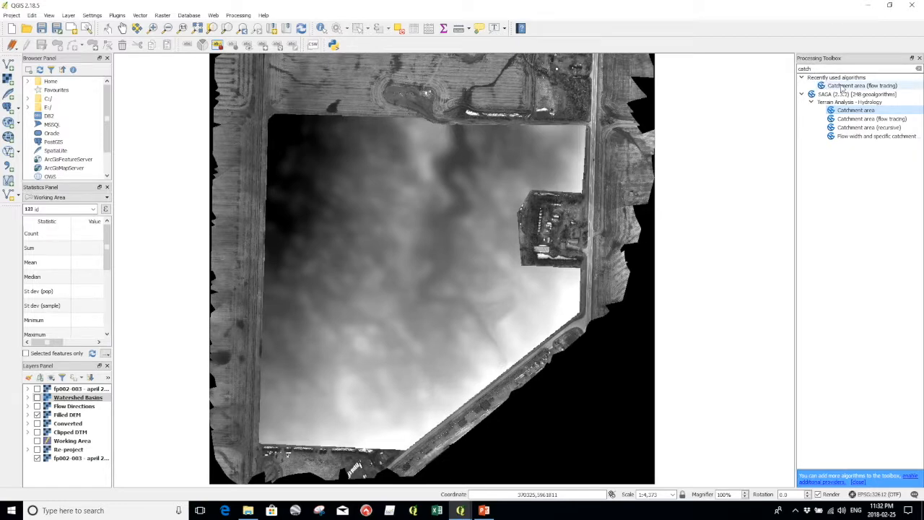
pyautogui.doubleClick(863, 85)
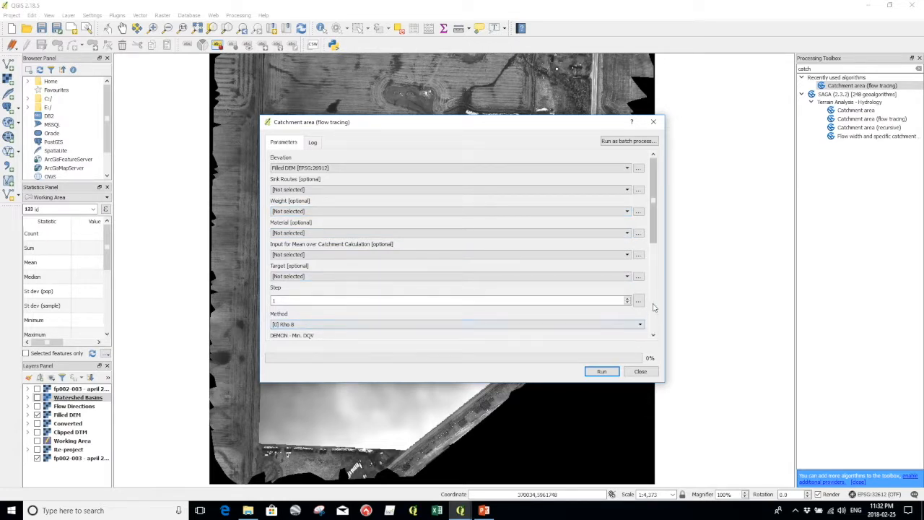
pyautogui.scroll(-3)
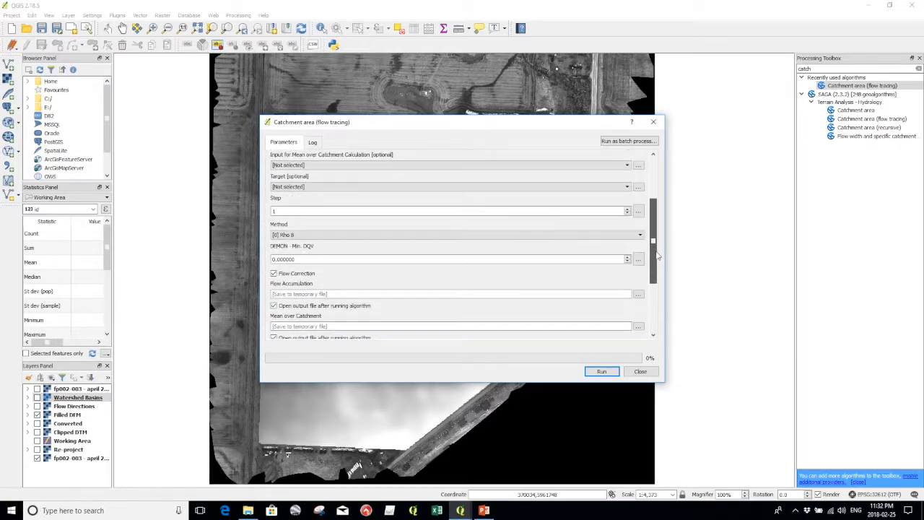
pyautogui.scroll(-3)
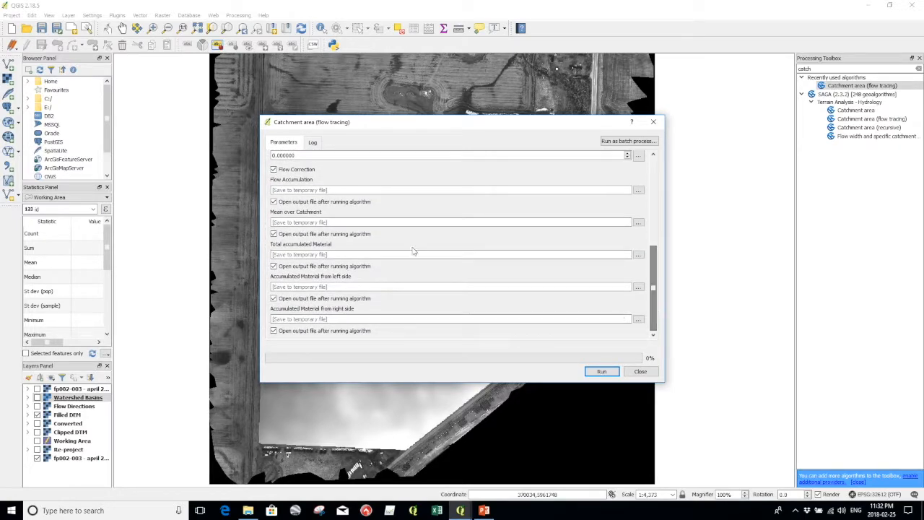
pyautogui.click(601, 371)
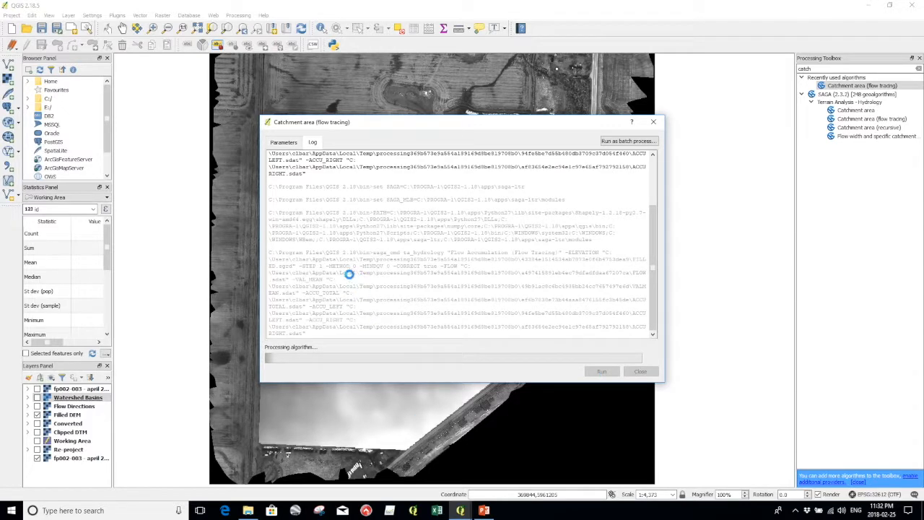
pyautogui.moveTo(382, 269)
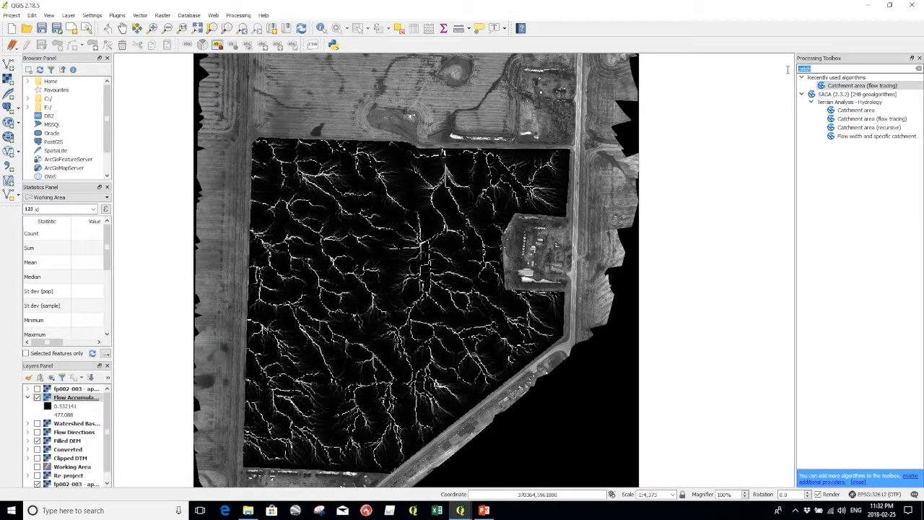
# - Find the SAGA Channel network tool by searching 'Chann' and launch it
pyautogui.click(858, 68)
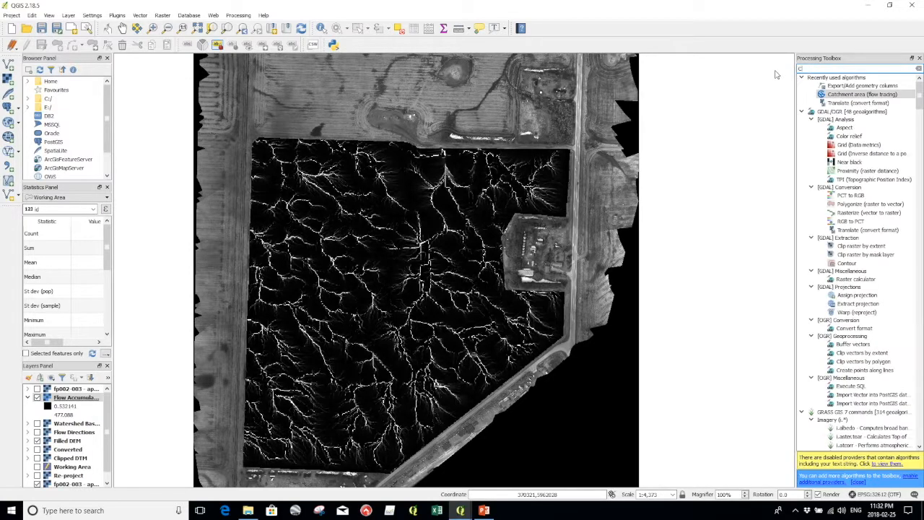
pyautogui.write('Chann')
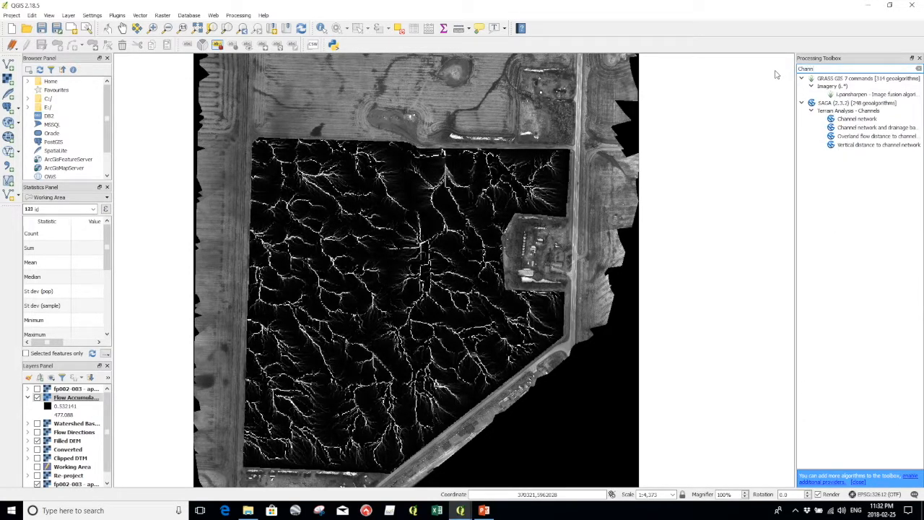
pyautogui.click(857, 118)
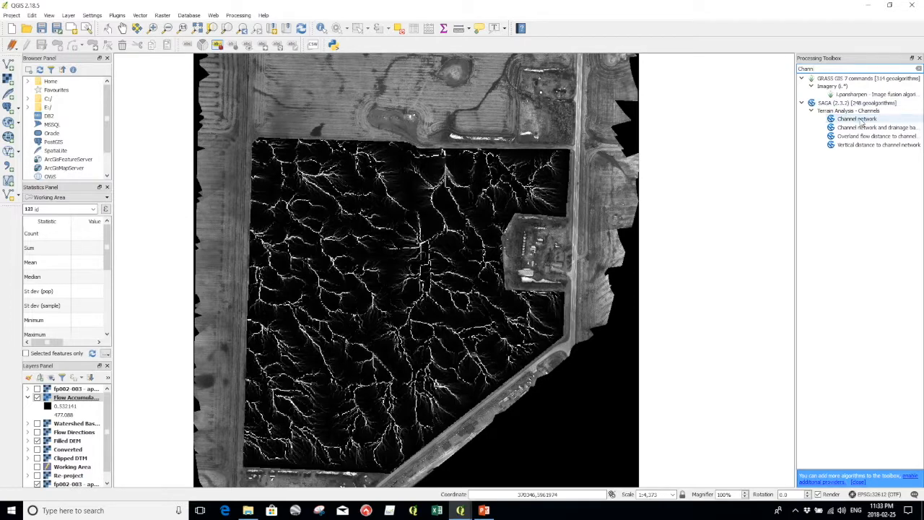
pyautogui.doubleClick(858, 119)
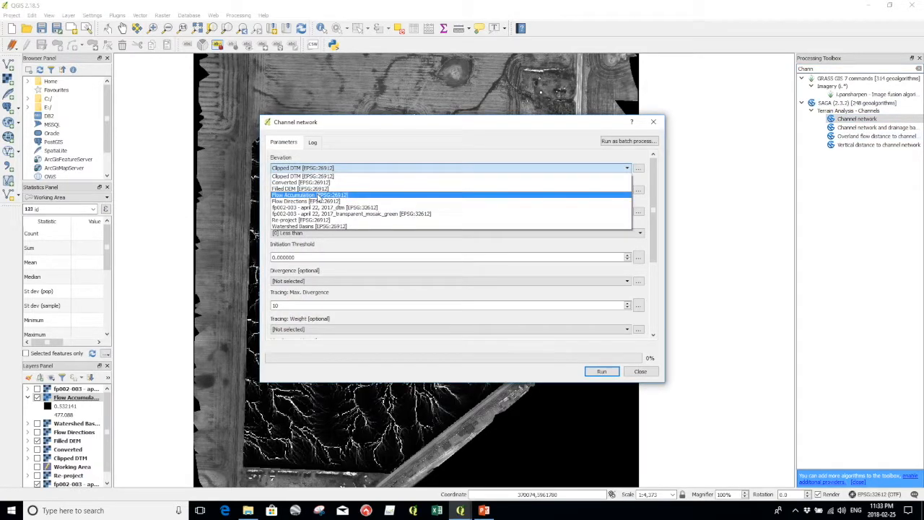
# - Set Channel network inputs to Filled DEM elevation, Flow Directions, Flow Accumulation initiation grid with greater-than threshold 500
pyautogui.click(309, 194)
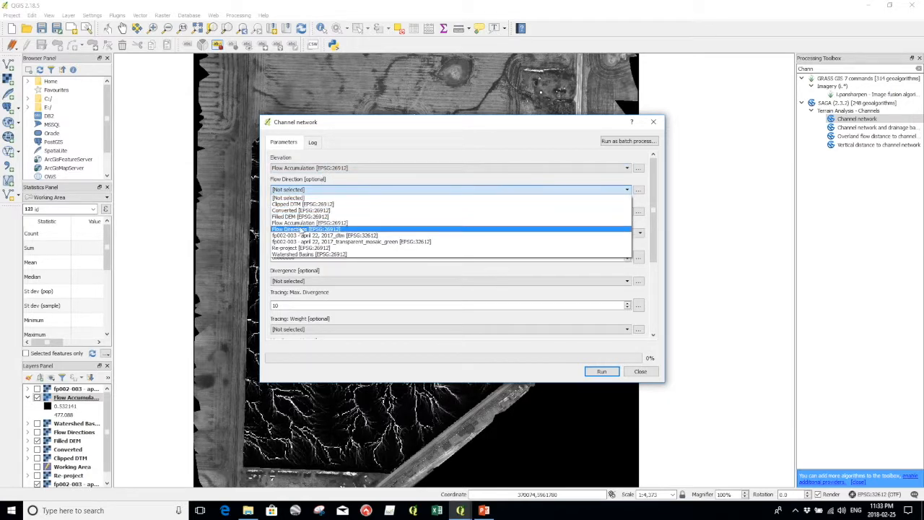
pyautogui.click(303, 228)
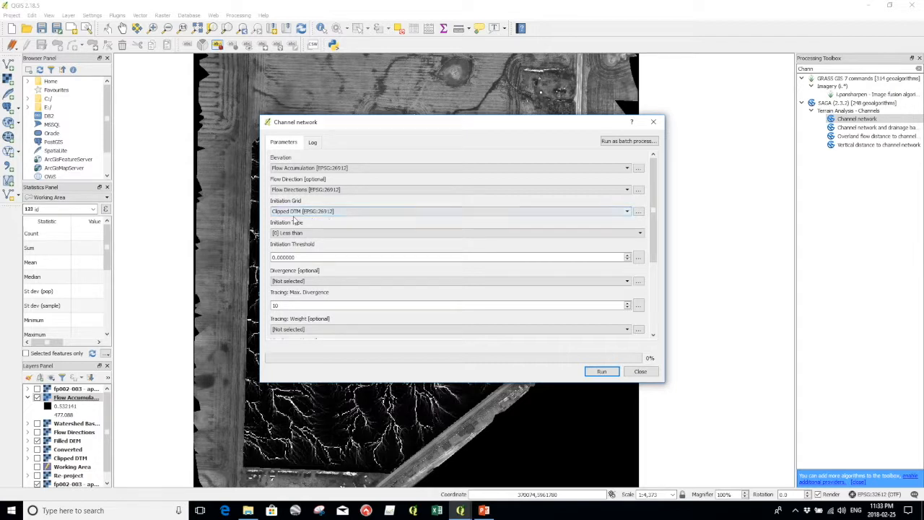
pyautogui.moveTo(296, 216)
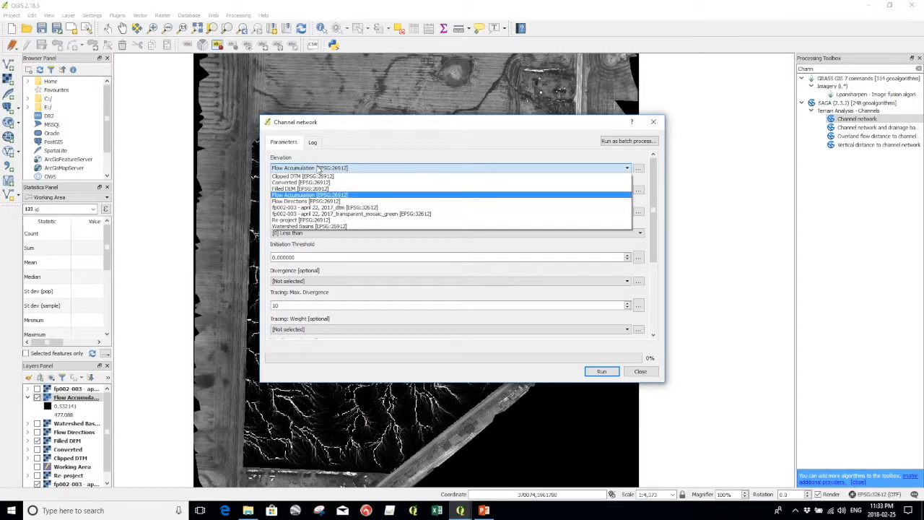
pyautogui.click(300, 188)
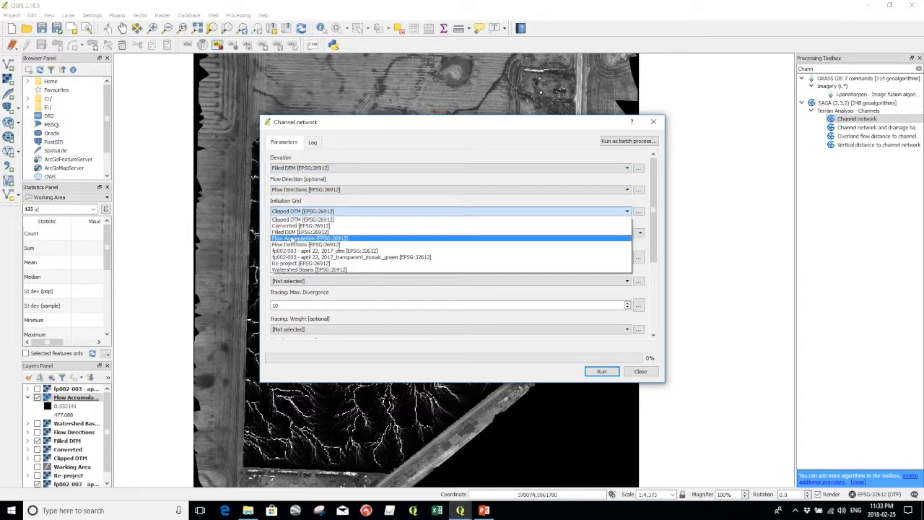
pyautogui.click(309, 239)
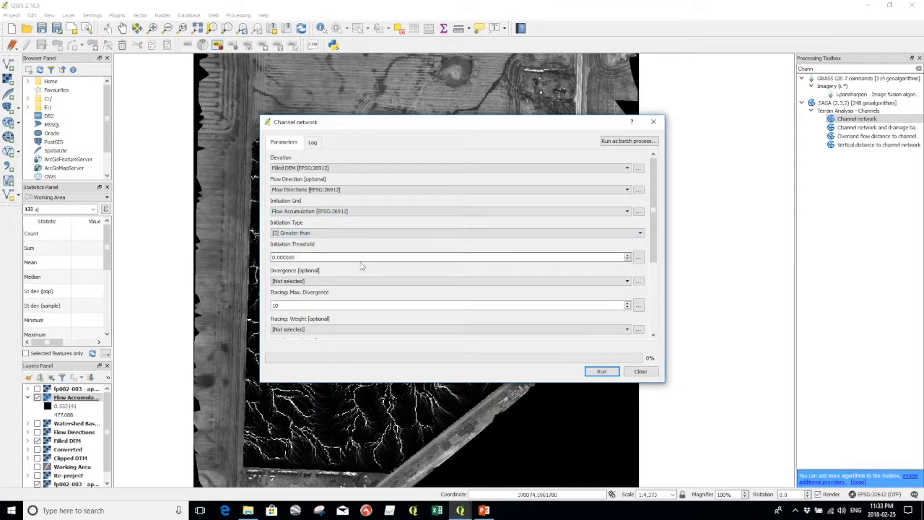
pyautogui.moveTo(363, 261)
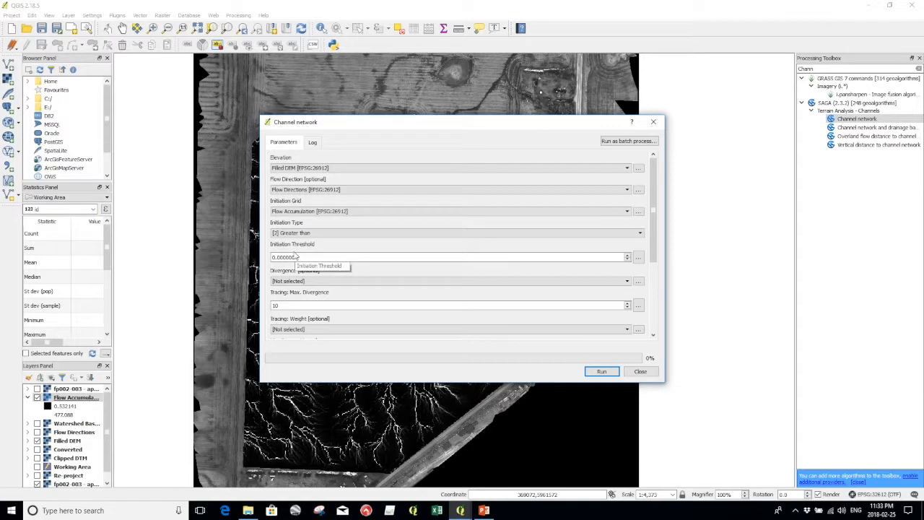
pyautogui.tripleClick(303, 257)
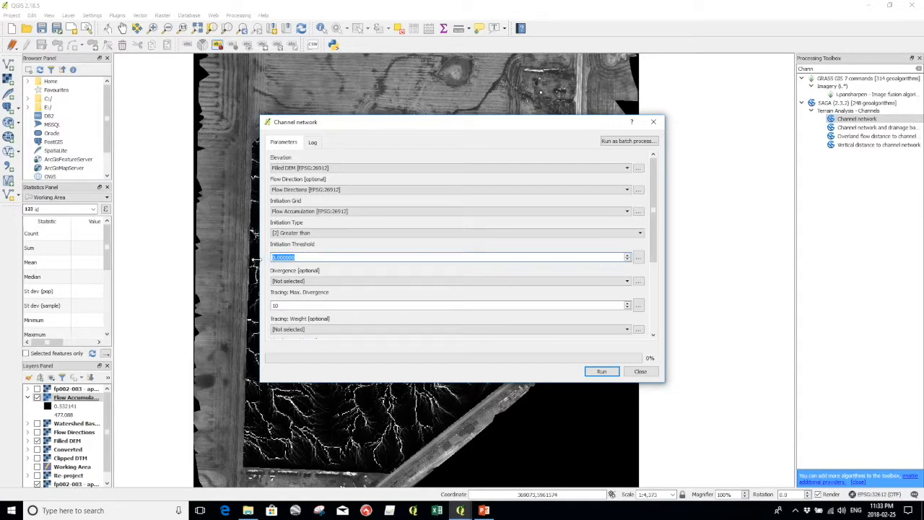
pyautogui.write('500')
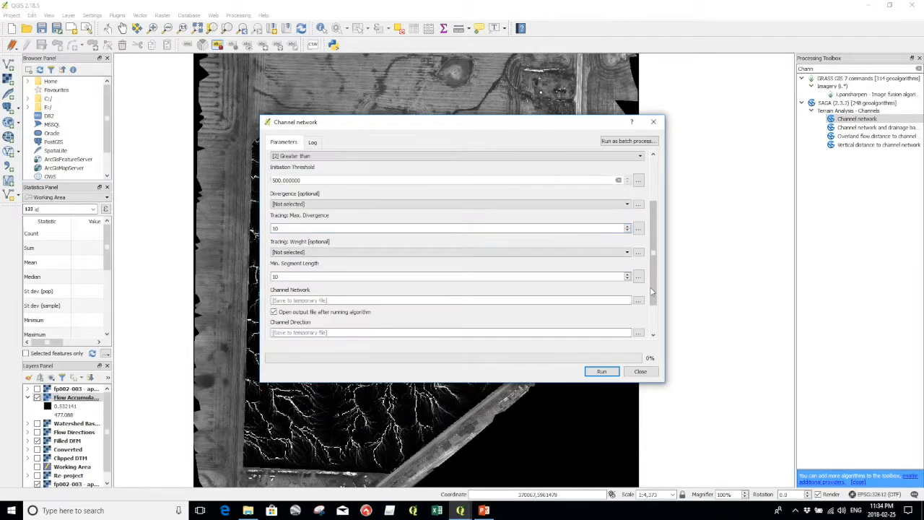
pyautogui.scroll(-3)
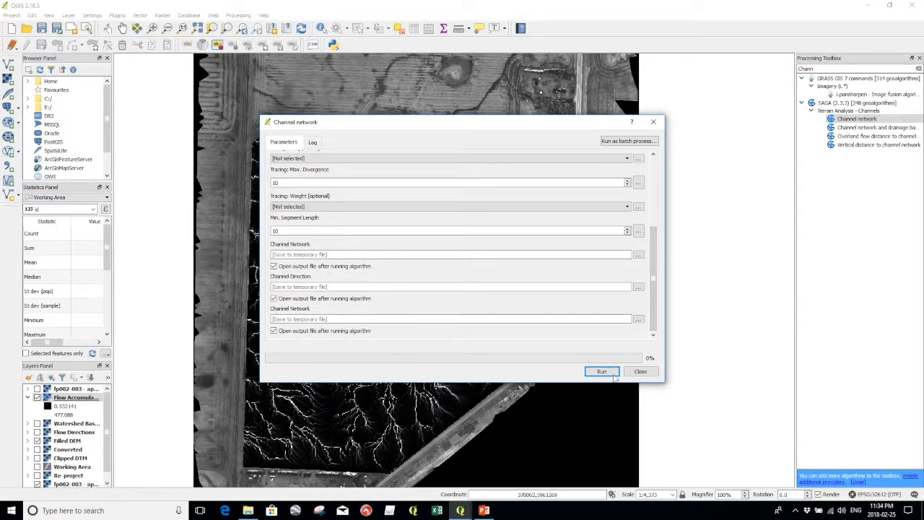
# - Run the Channel network tool so blue channel lines appear over the filled DEM
pyautogui.click(601, 371)
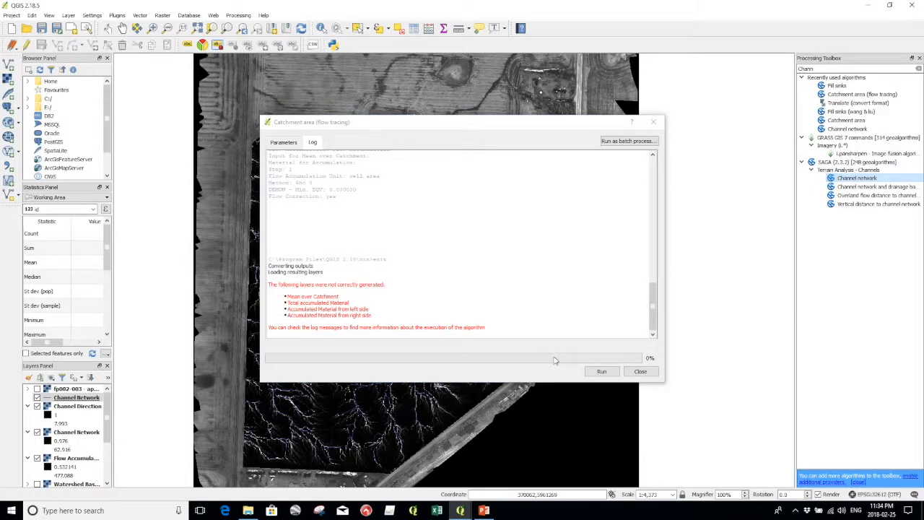
pyautogui.click(640, 371)
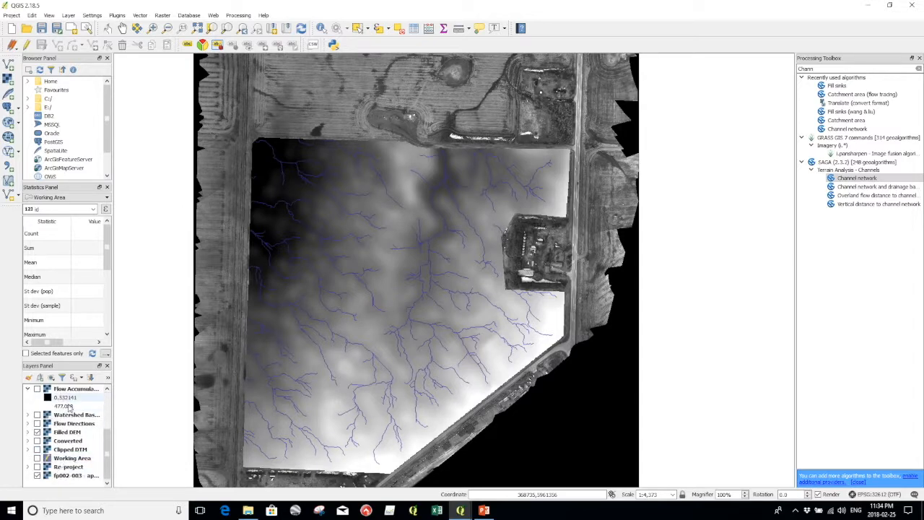
# - Render the Filled DEM as an inverted RGB singleband pseudocolor ramp from blue to red
pyautogui.doubleClick(66, 432)
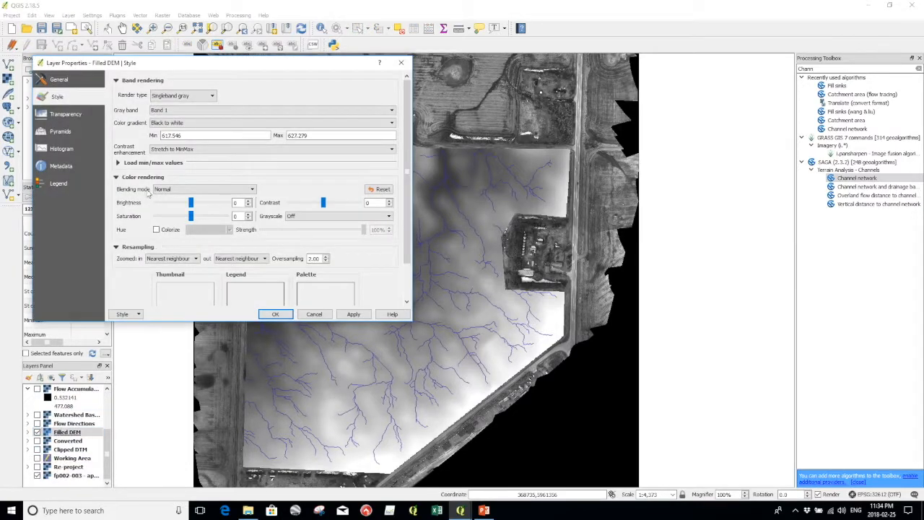
pyautogui.click(182, 95)
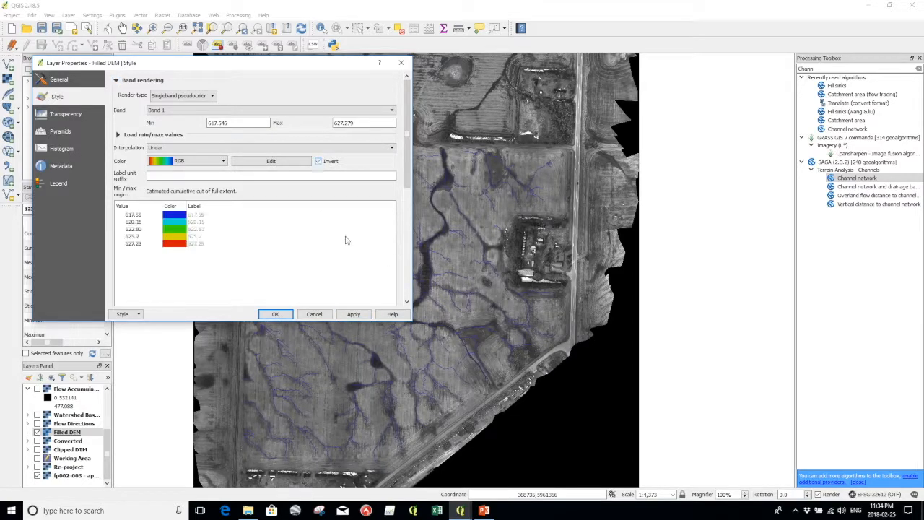
pyautogui.click(353, 313)
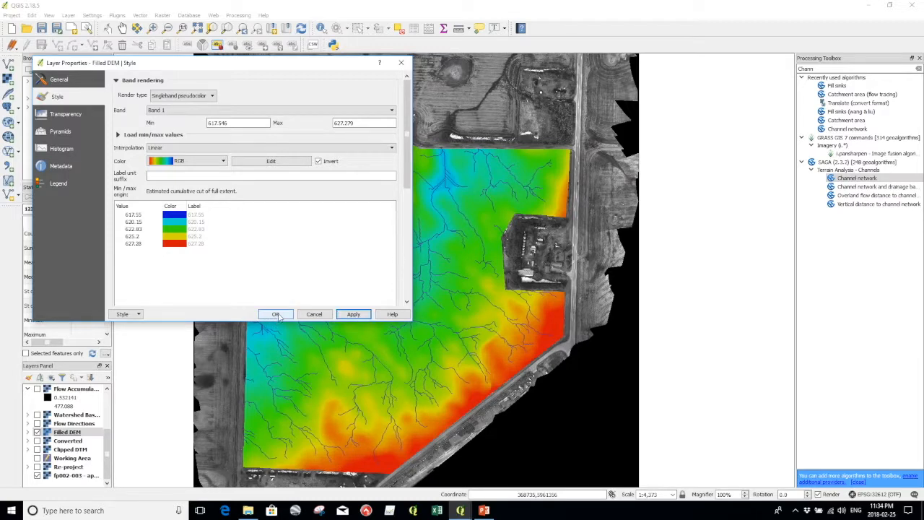
pyautogui.click(274, 315)
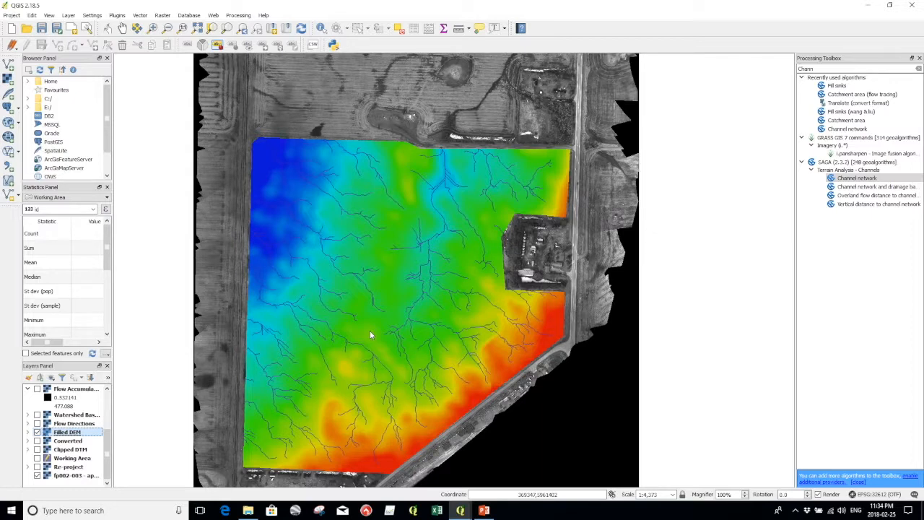
pyautogui.moveTo(425, 251)
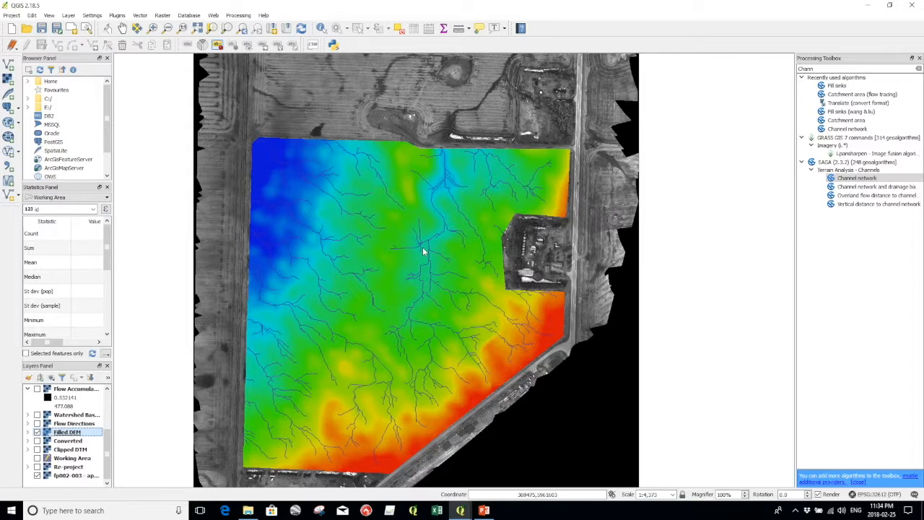
pyautogui.moveTo(381, 289)
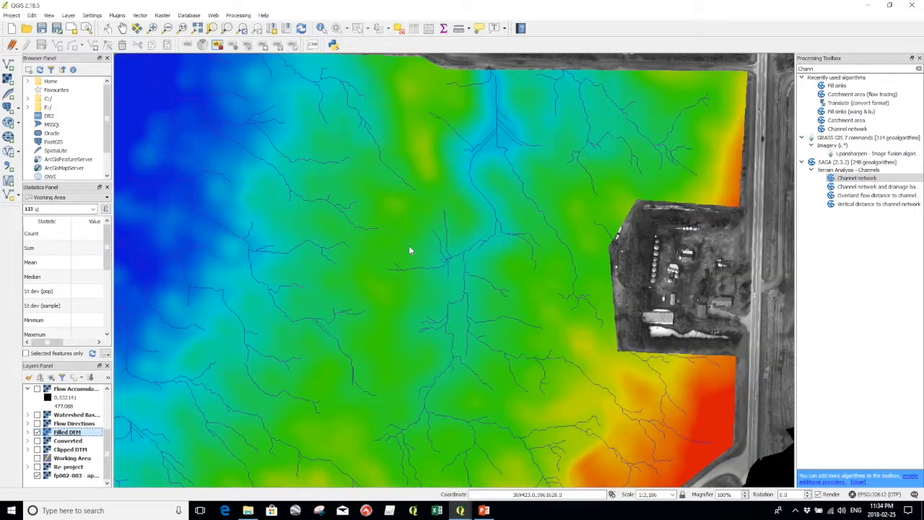
pyautogui.scroll(-3)
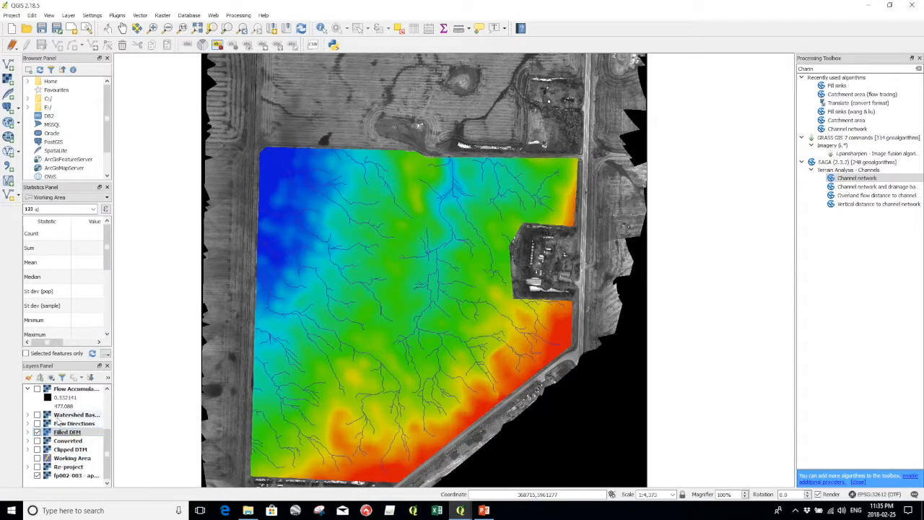
# - Set the Filled DEM's global transparency to about half so the orthomosaic shows through
pyautogui.doubleClick(66, 432)
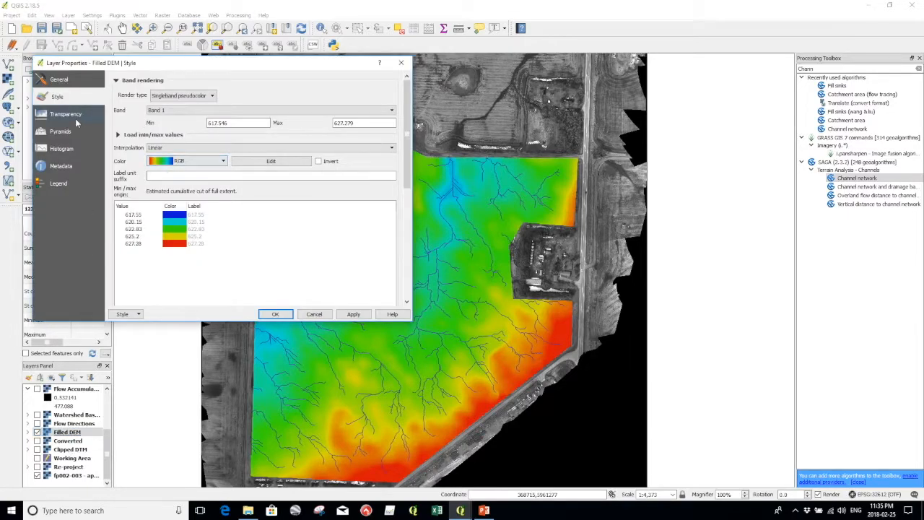
pyautogui.click(67, 113)
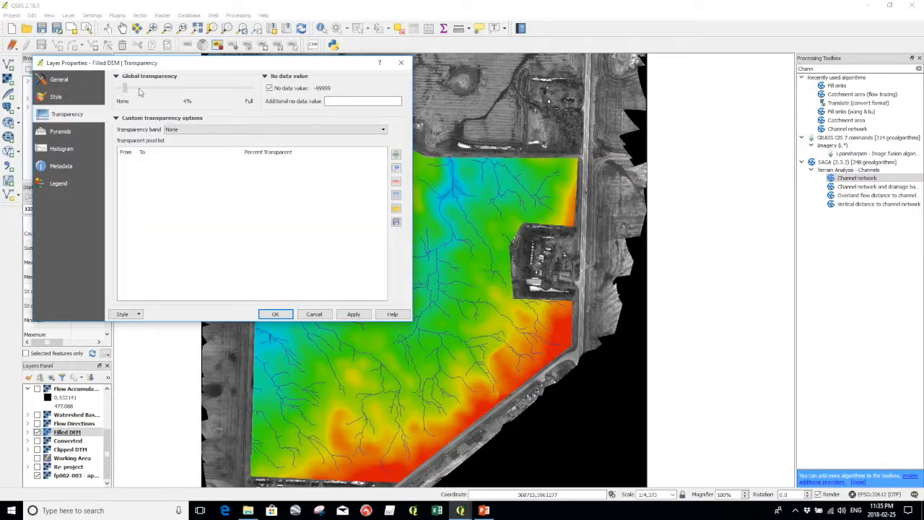
pyautogui.moveTo(128, 88); pyautogui.dragTo(195, 88)
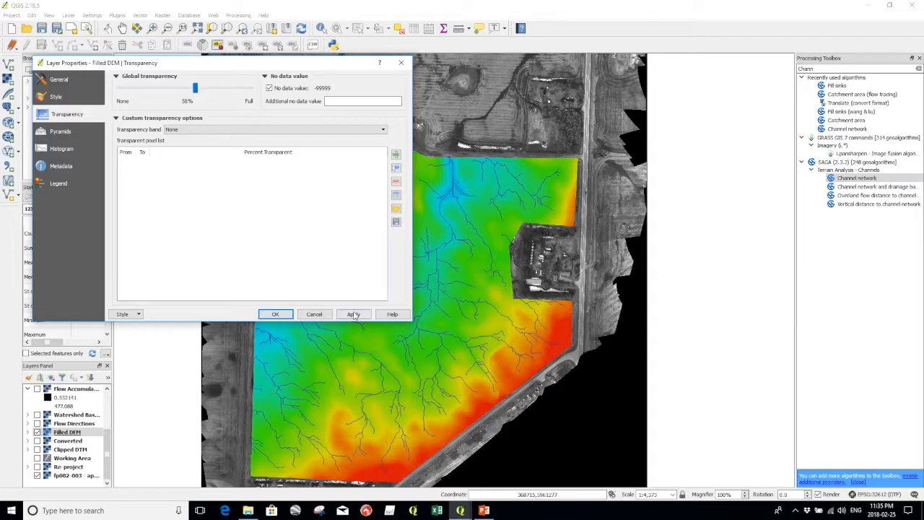
pyautogui.moveTo(195, 88); pyautogui.dragTo(189, 88)
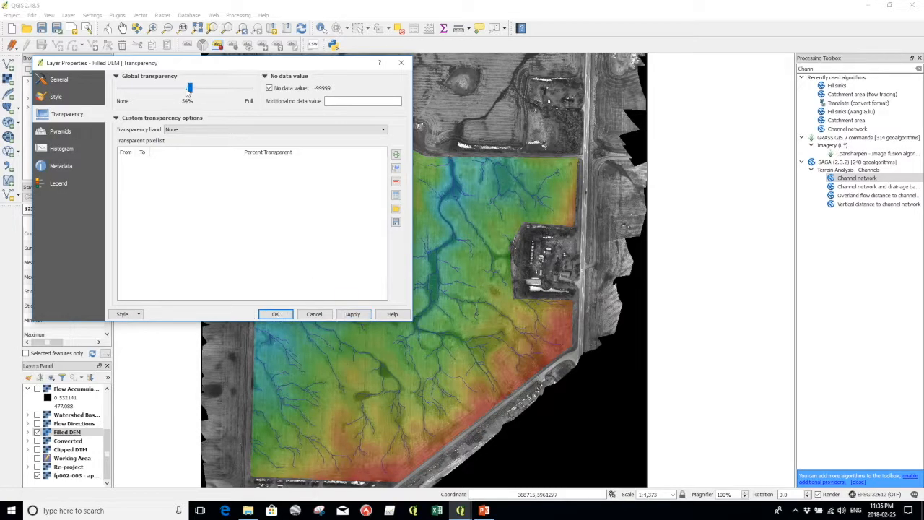
pyautogui.moveTo(189, 88); pyautogui.dragTo(177, 88)
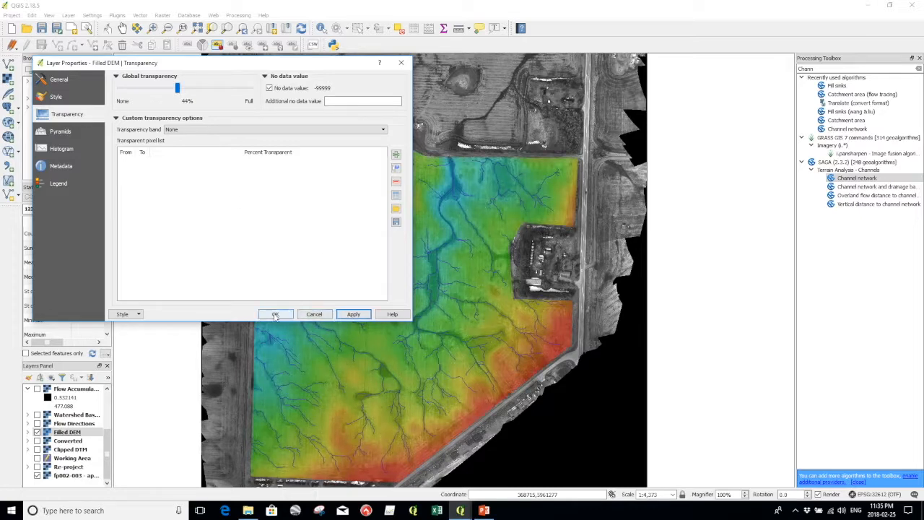
pyautogui.click(275, 314)
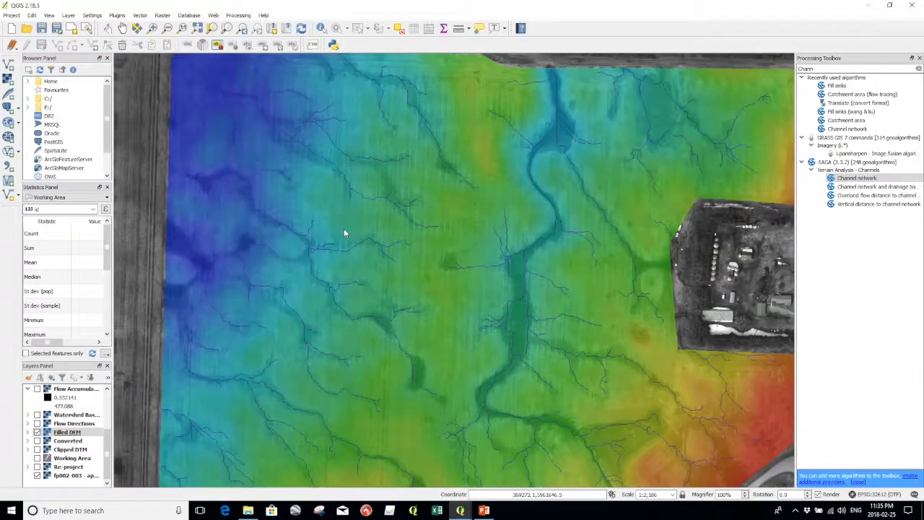
pyautogui.scroll(-3)
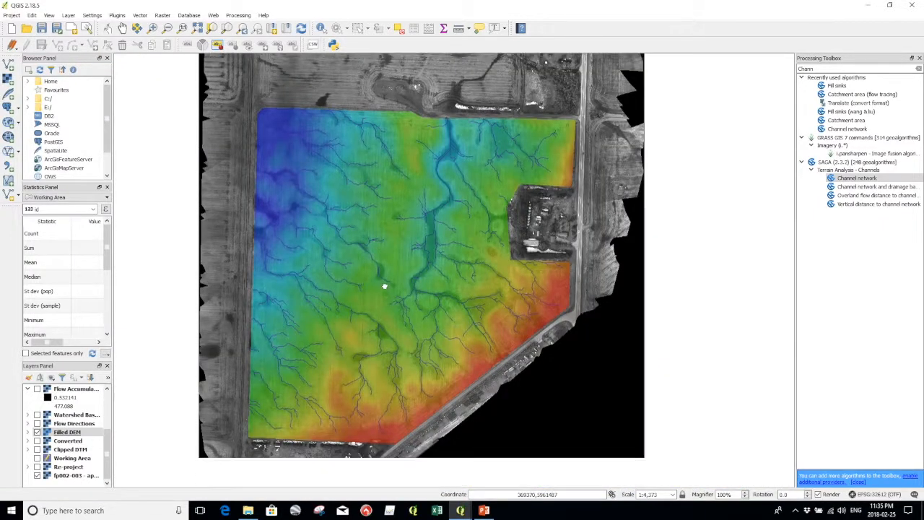